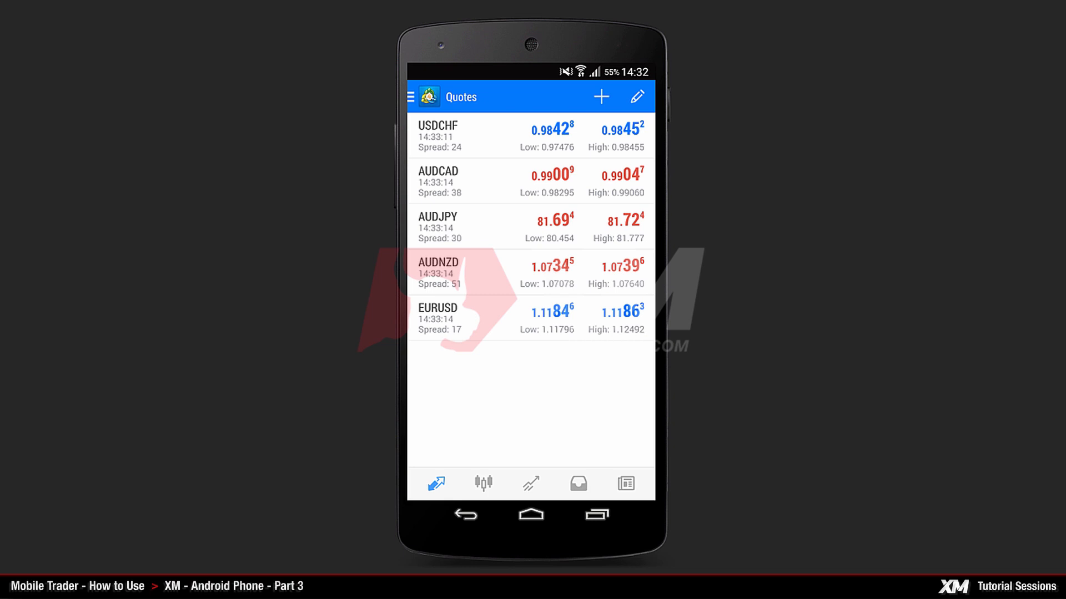
Step: Switch to the Trade tab to view balance and the open EURUSD sell 0.01 position
left_click(530, 484)
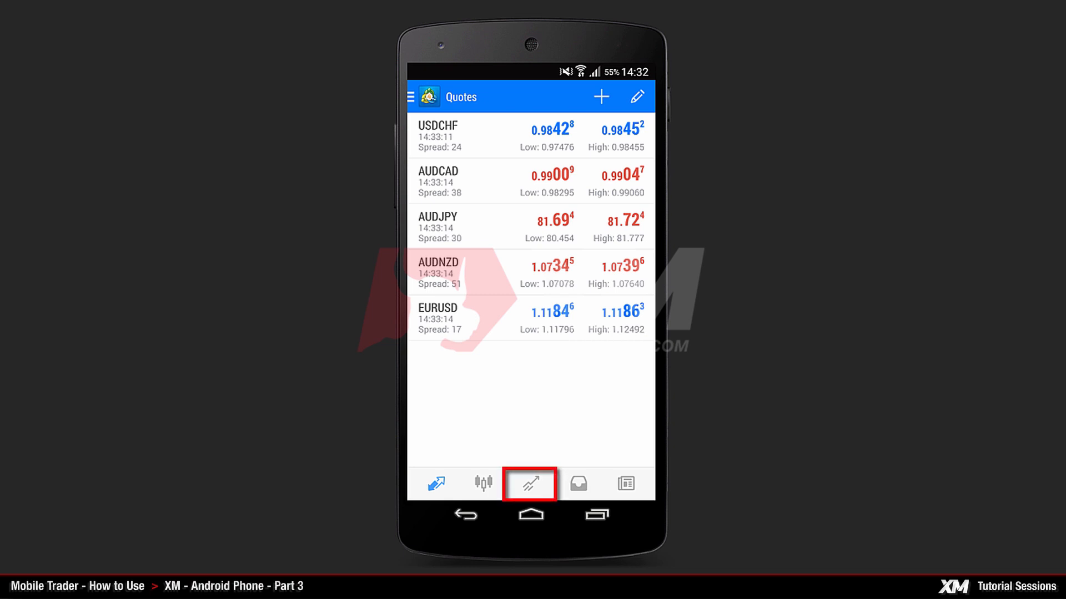
left_click(531, 483)
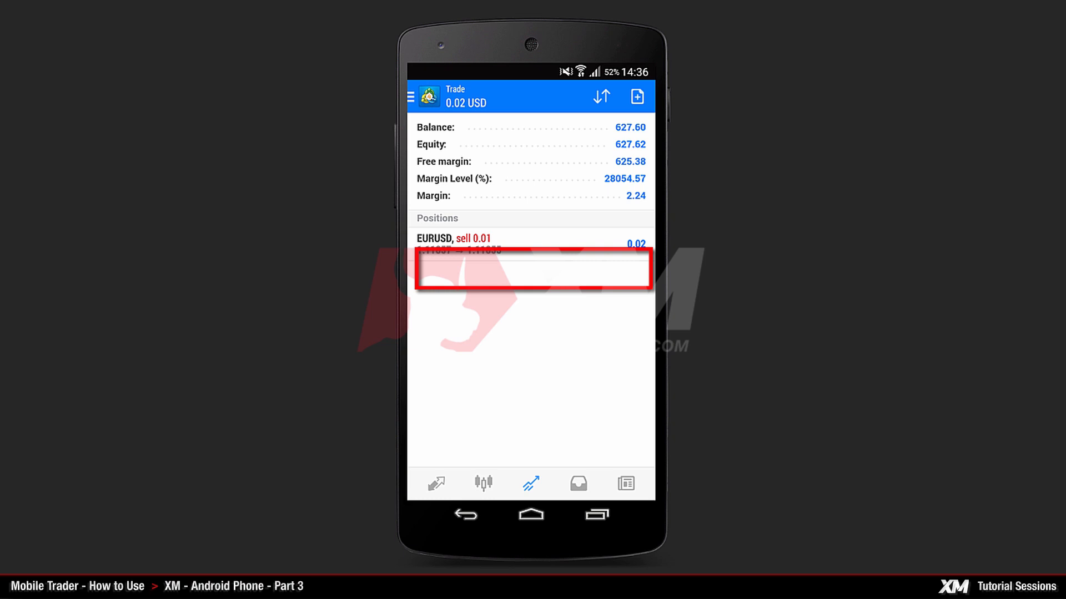
Step: Close the EURUSD sell 0.01 position at 1.11813 and dismiss the confirmation
left_click(475, 244)
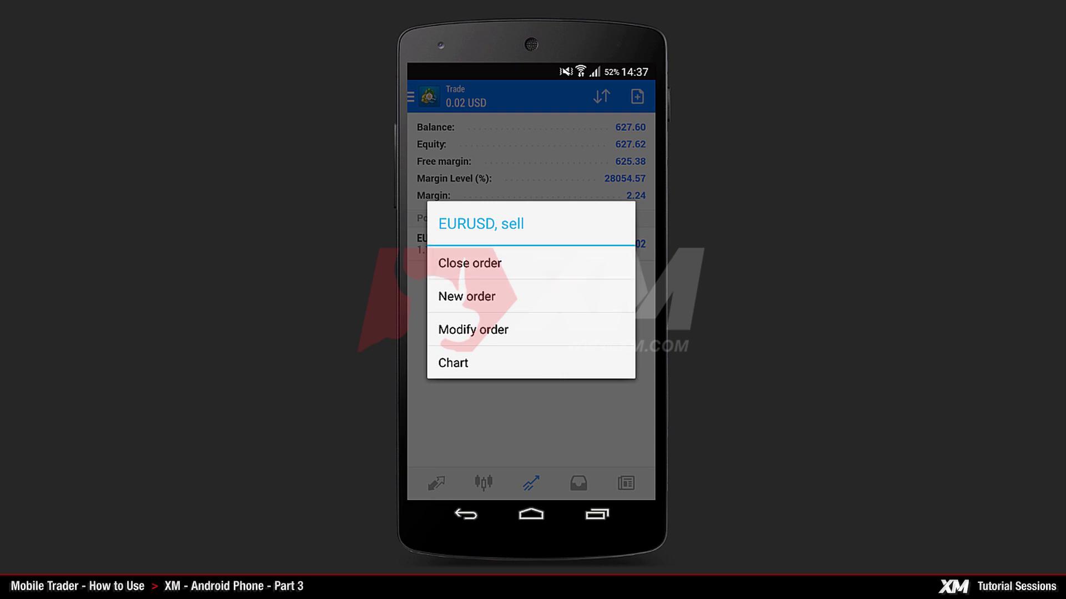
left_click(469, 264)
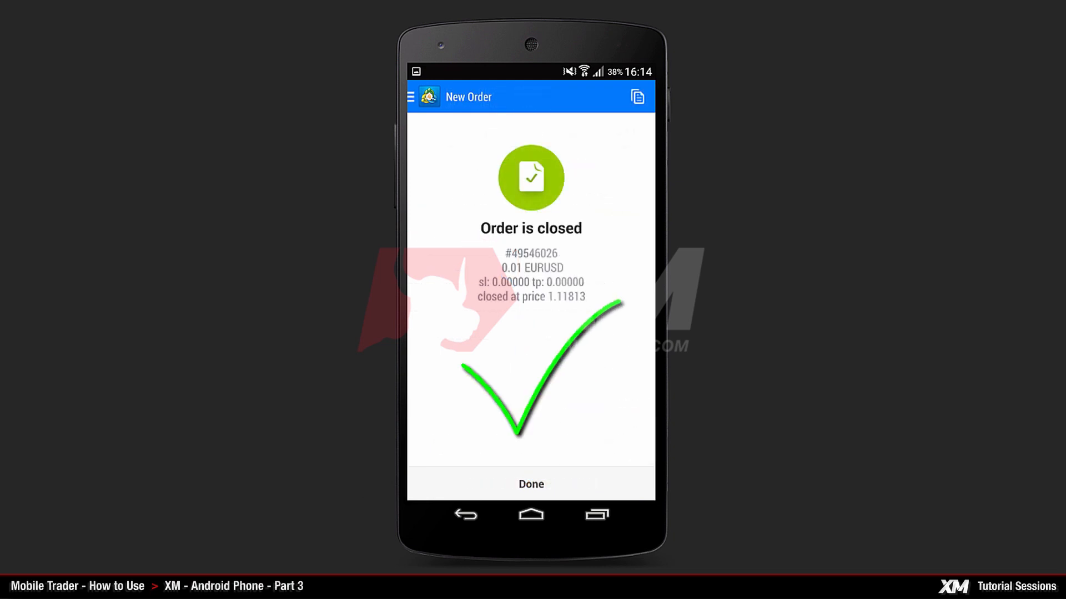
left_click(530, 484)
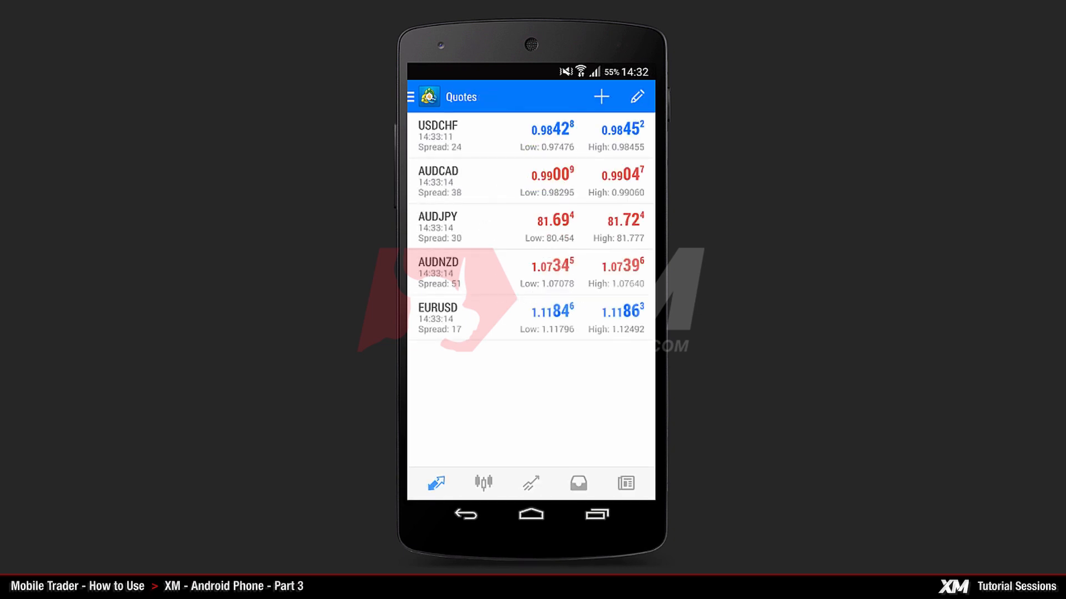
Step: Open the EURUSD chart and start a new order to list order types
left_click(483, 484)
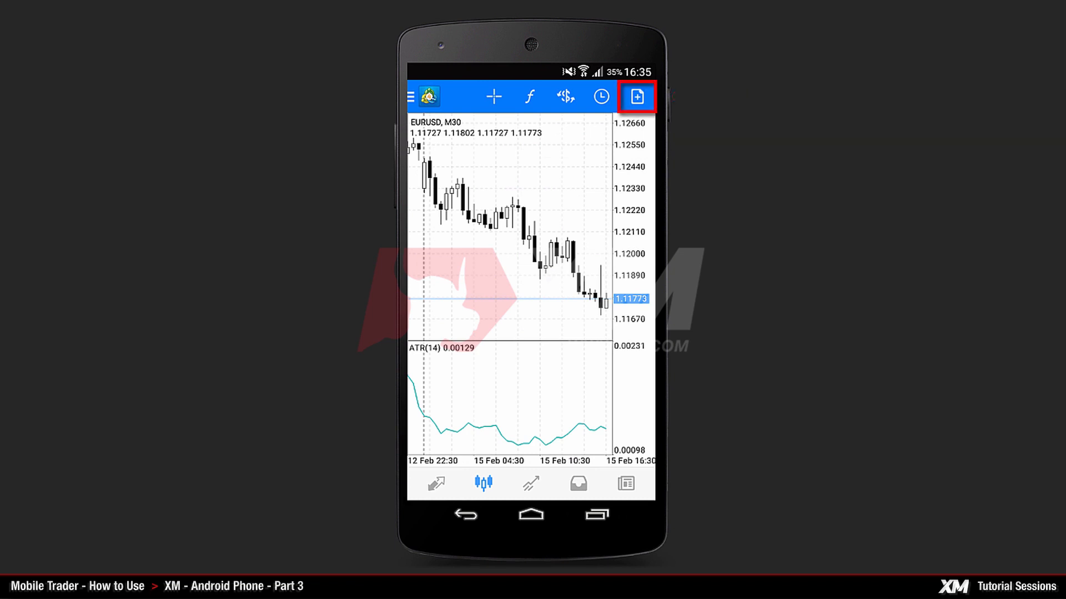
left_click(636, 96)
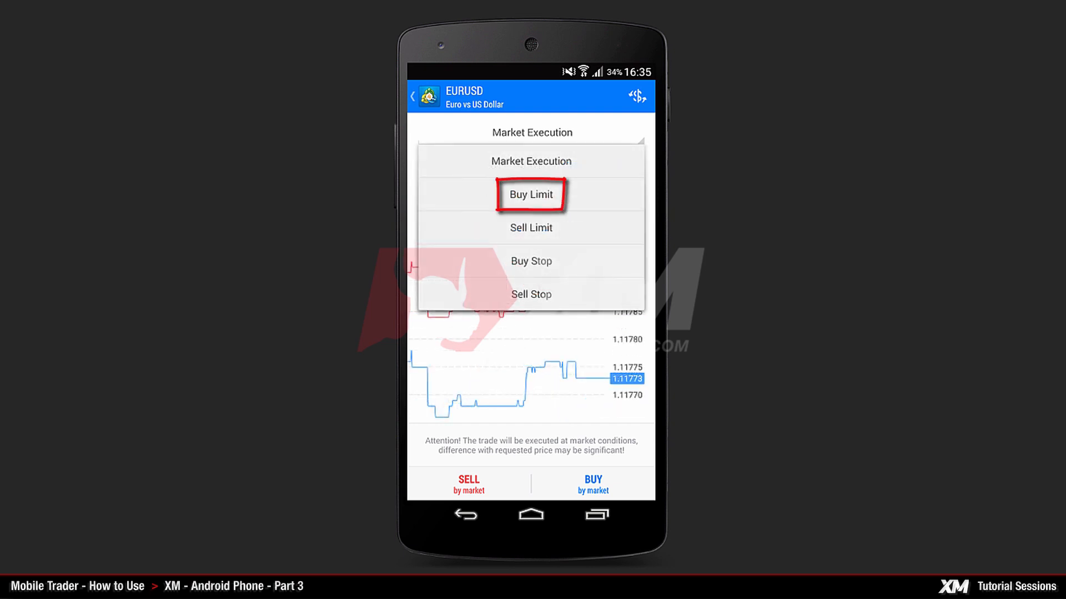
Step: Place a Buy Limit 0.01 EURUSD at 1.11433 with stop loss, take profit and GTC expiry
left_click(531, 194)
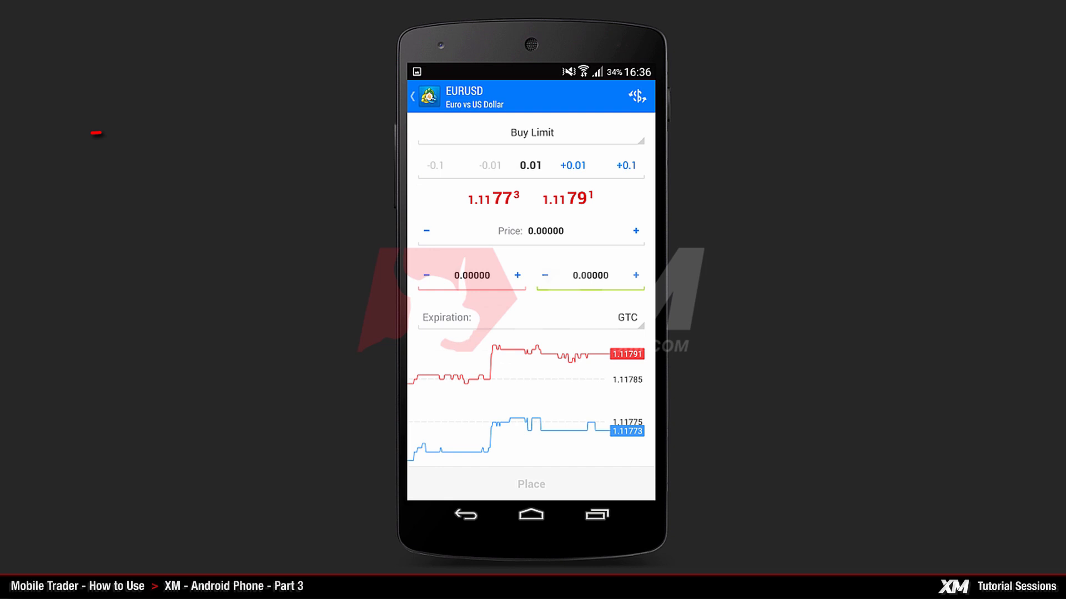
left_click(530, 132)
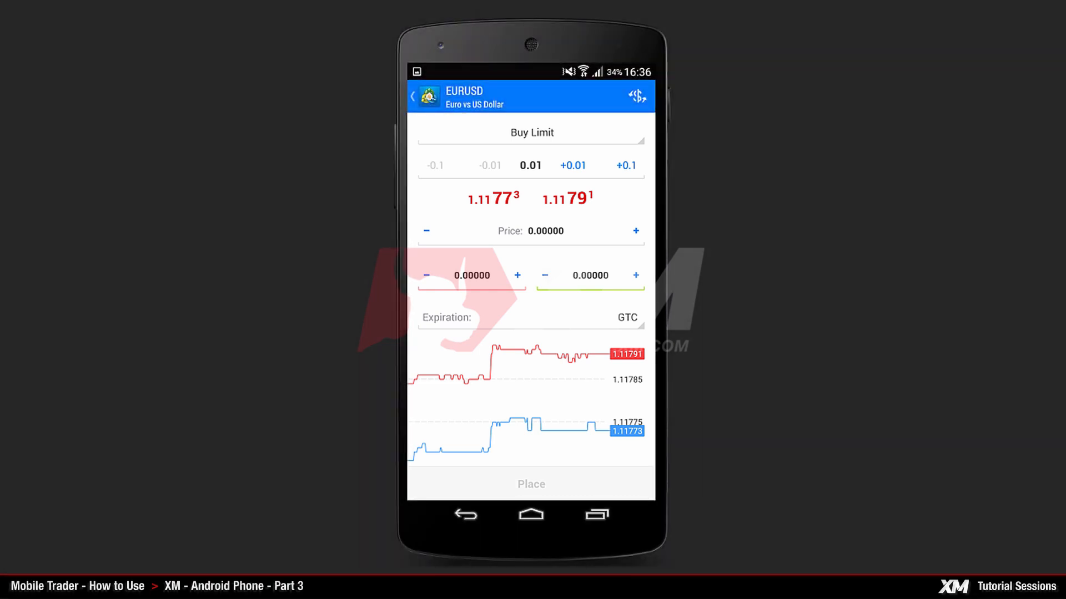
left_click(530, 317)
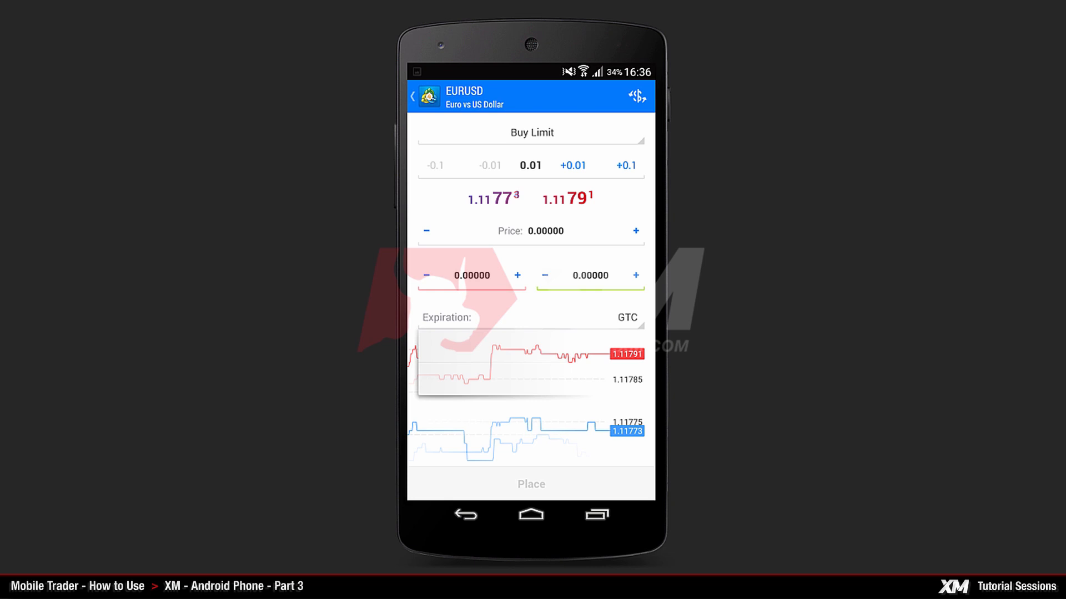
left_click(619, 318)
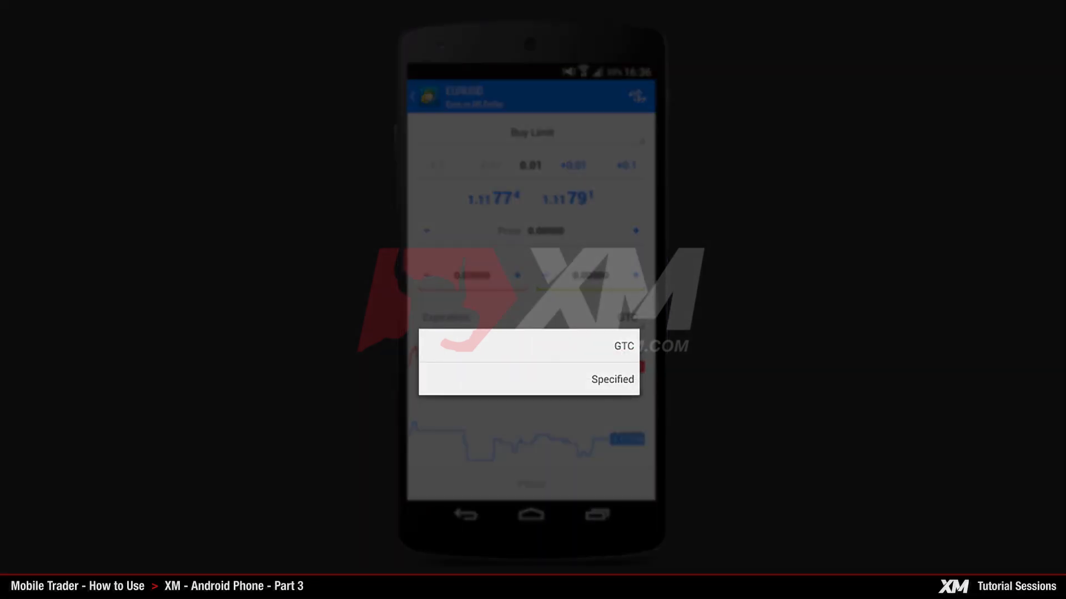
left_click(611, 379)
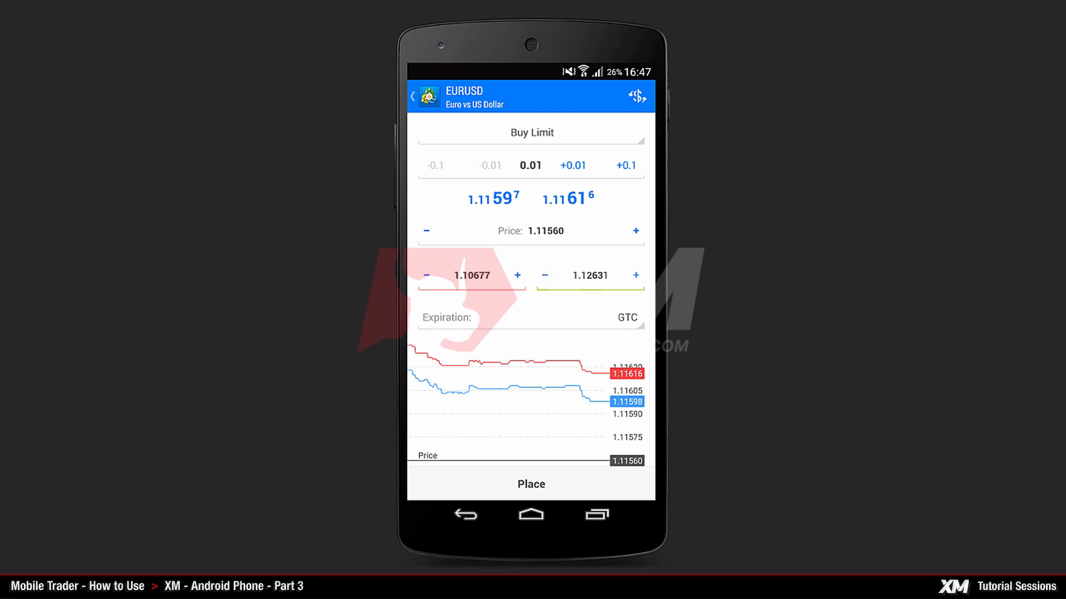
left_click(531, 484)
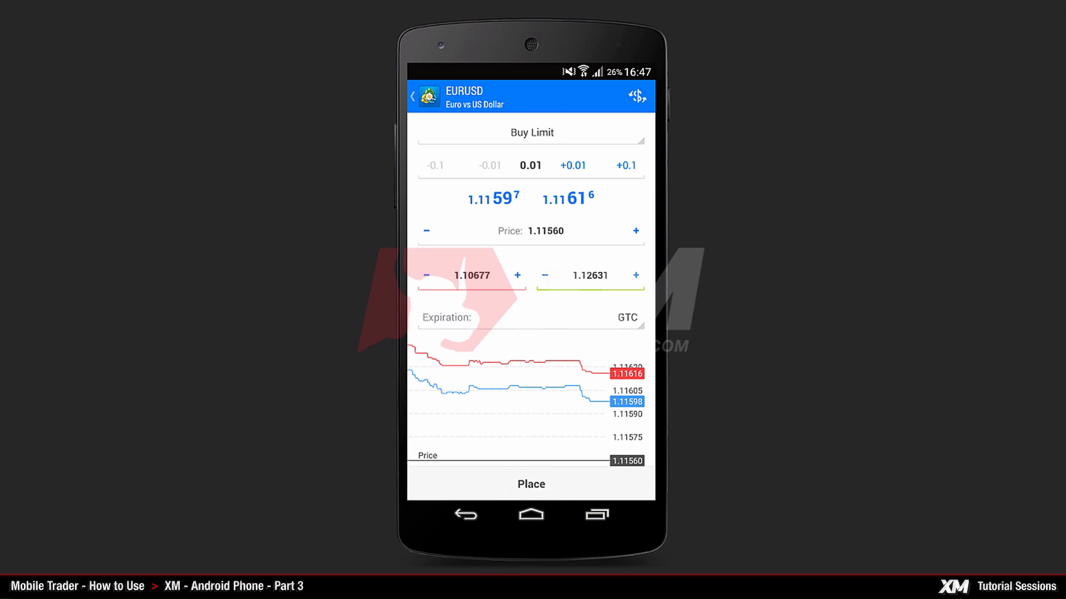
left_click(530, 483)
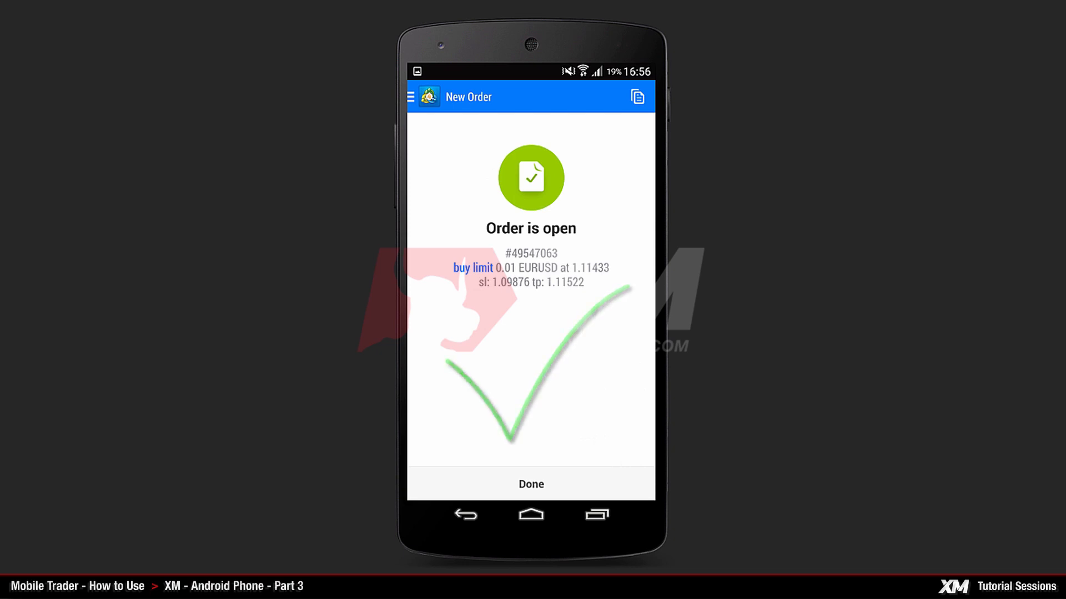
Step: Dismiss the confirmation and select the pending EURUSD buy limit on the Trade screen
left_click(530, 484)
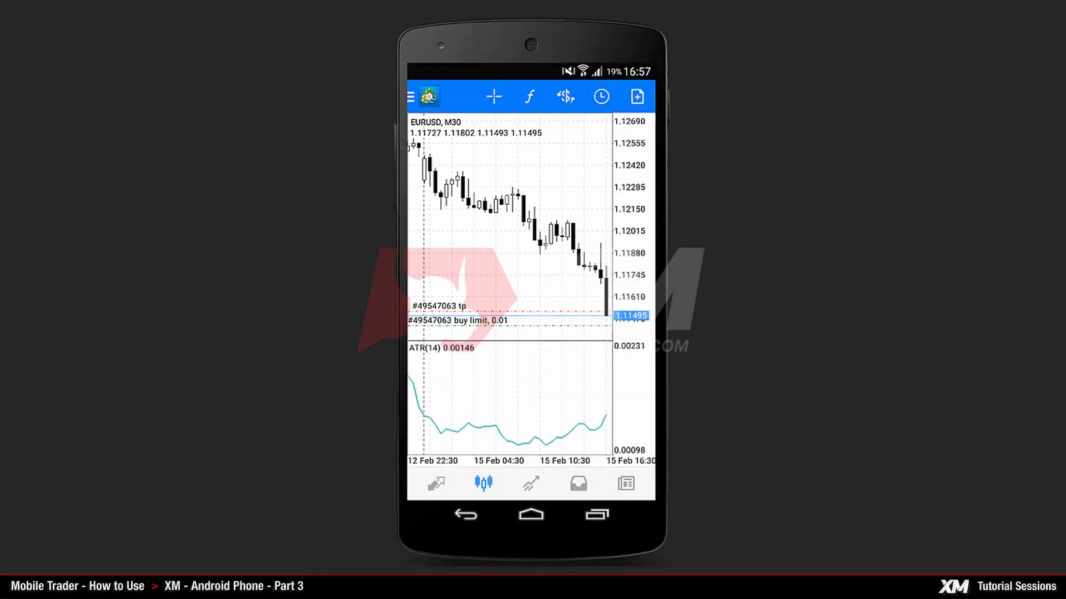
left_click(530, 484)
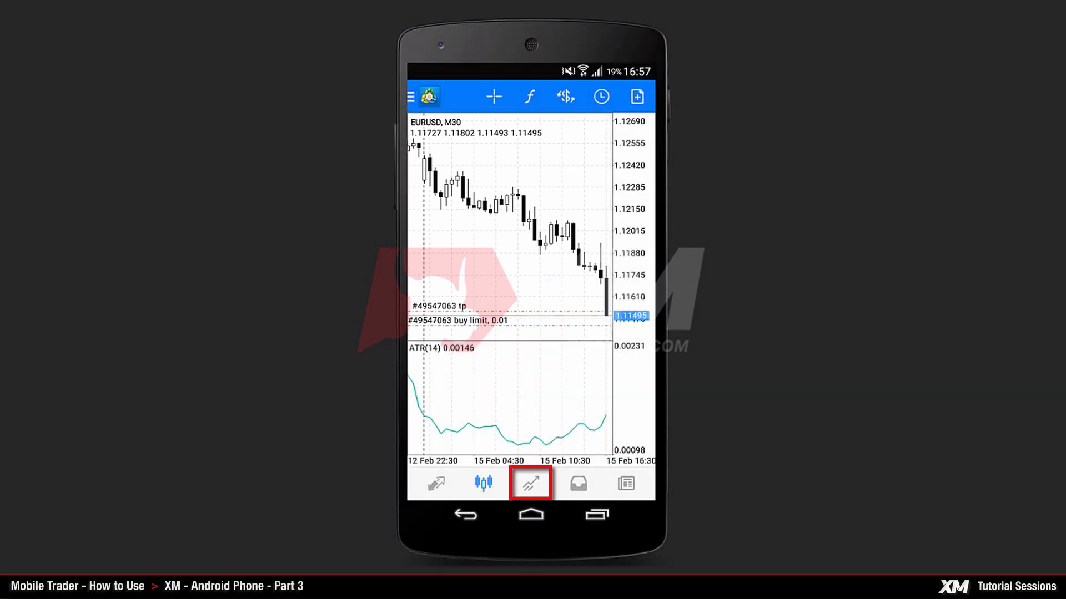
left_click(530, 484)
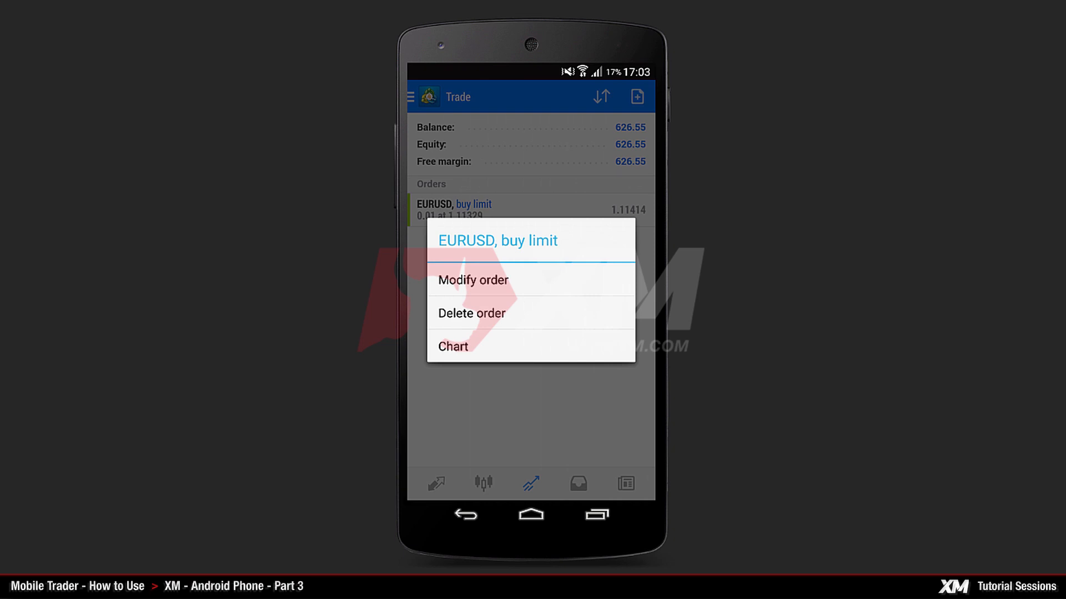
Step: Modify the EURUSD buy limit's stop loss and take profit, confirming the change
left_click(473, 280)
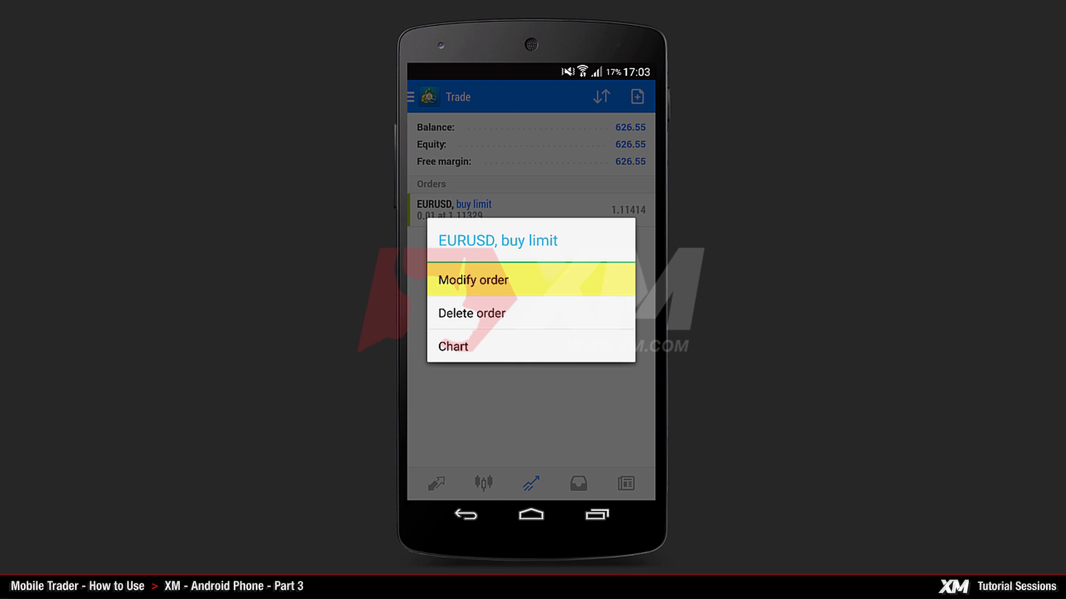
mouse_move(472, 314)
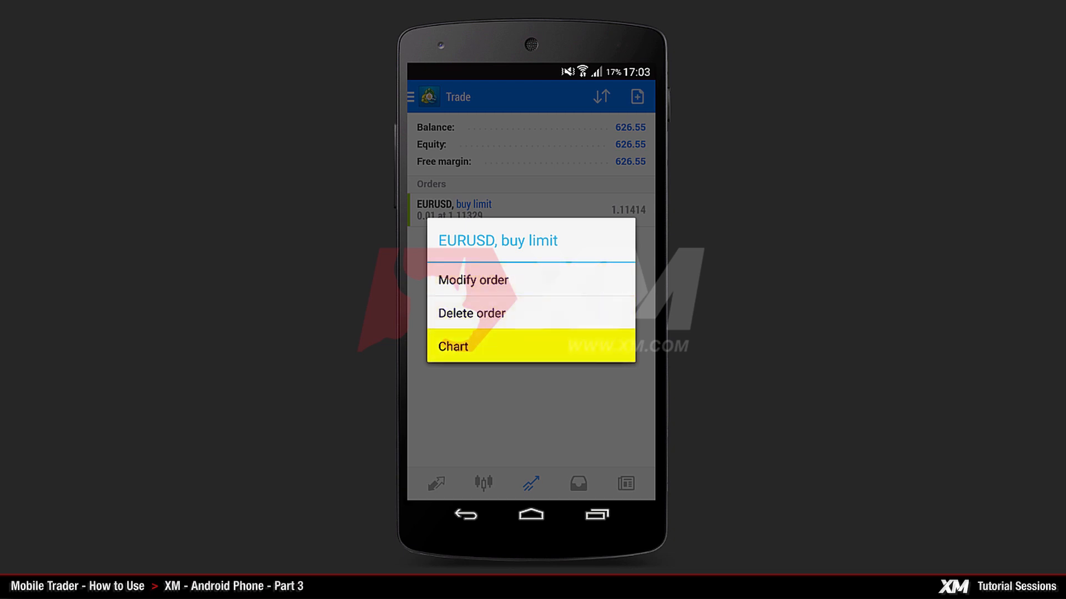
left_click(473, 279)
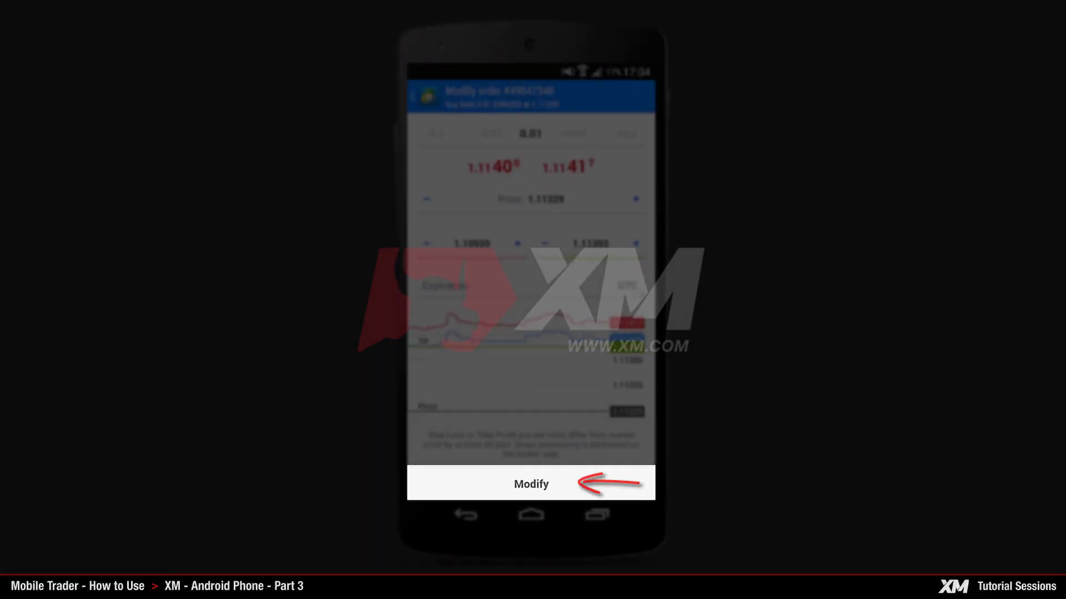
left_click(531, 484)
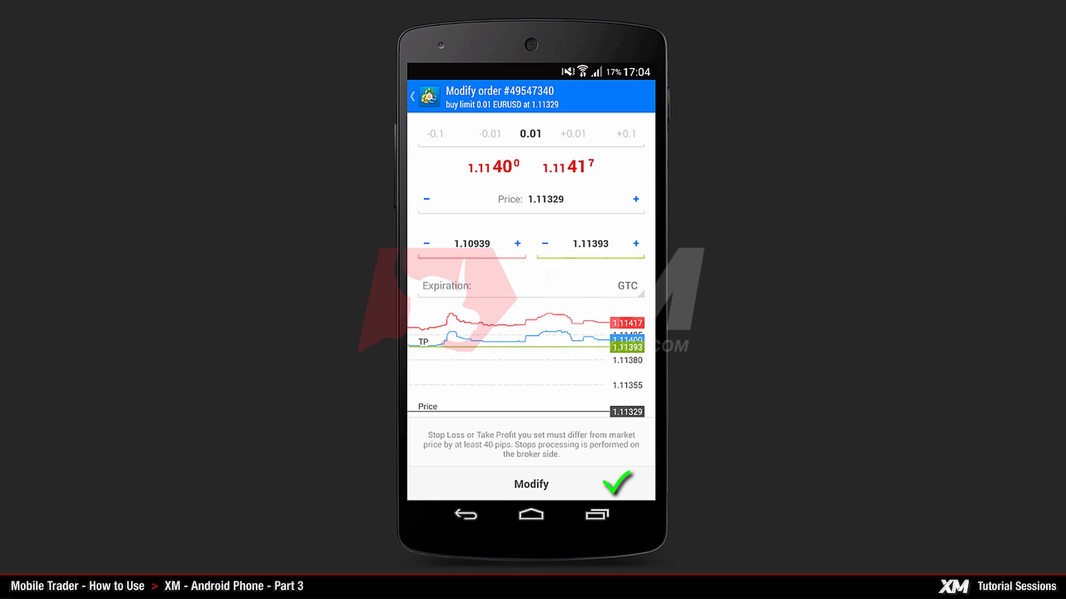
left_click(618, 484)
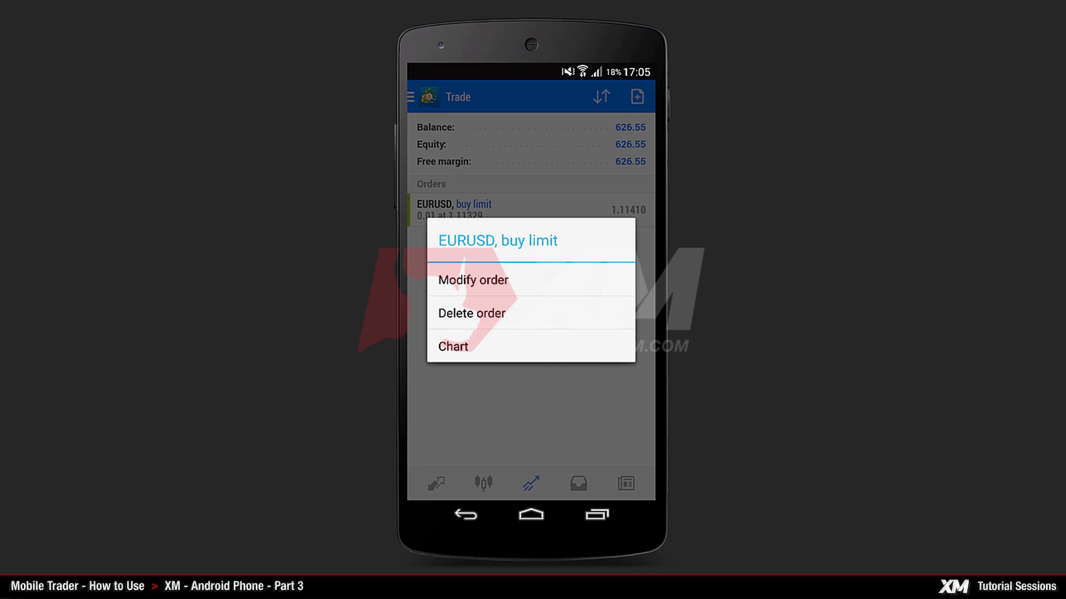
Step: Delete the pending EURUSD buy limit order and confirm the deletion
left_click(471, 313)
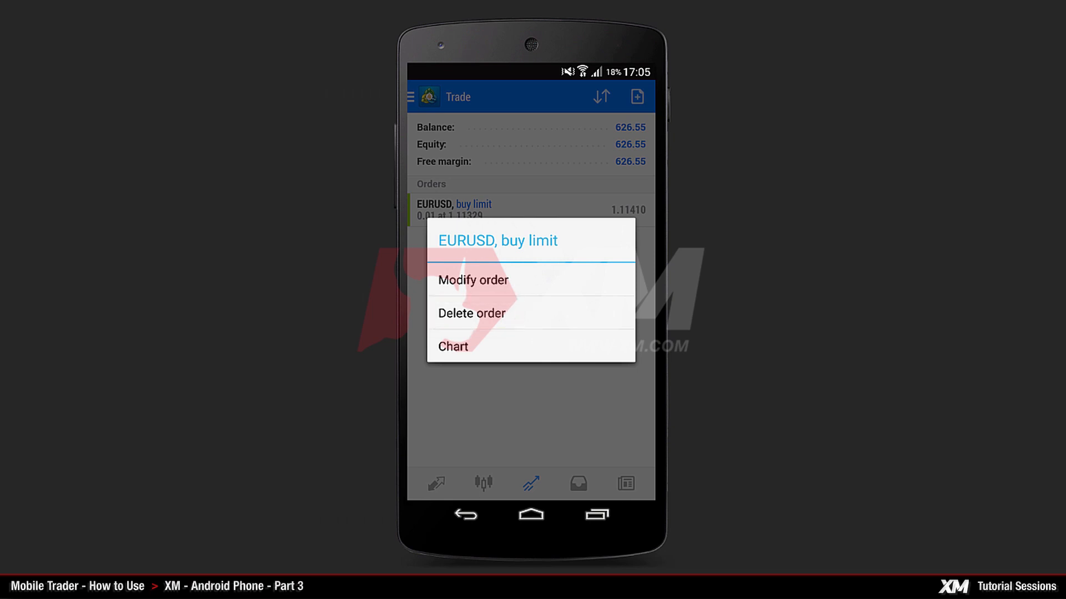
left_click(471, 313)
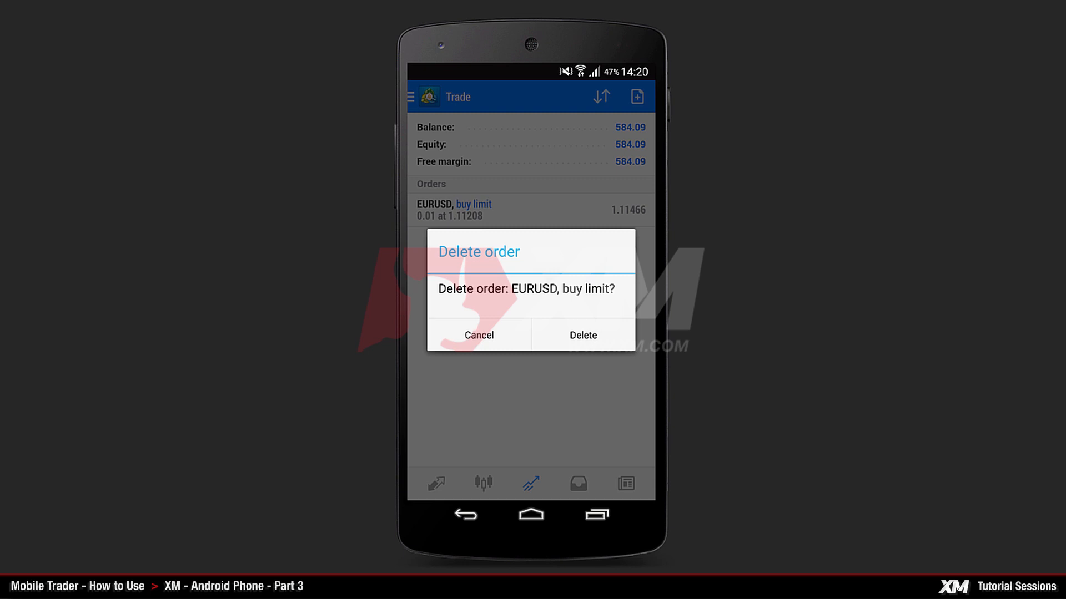
left_click(582, 335)
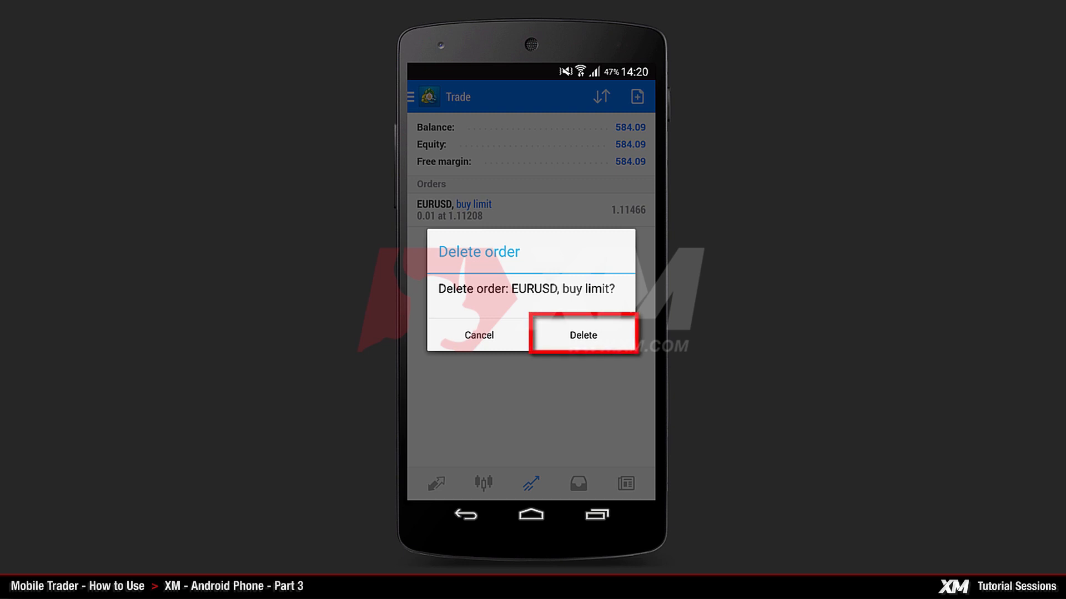
left_click(582, 335)
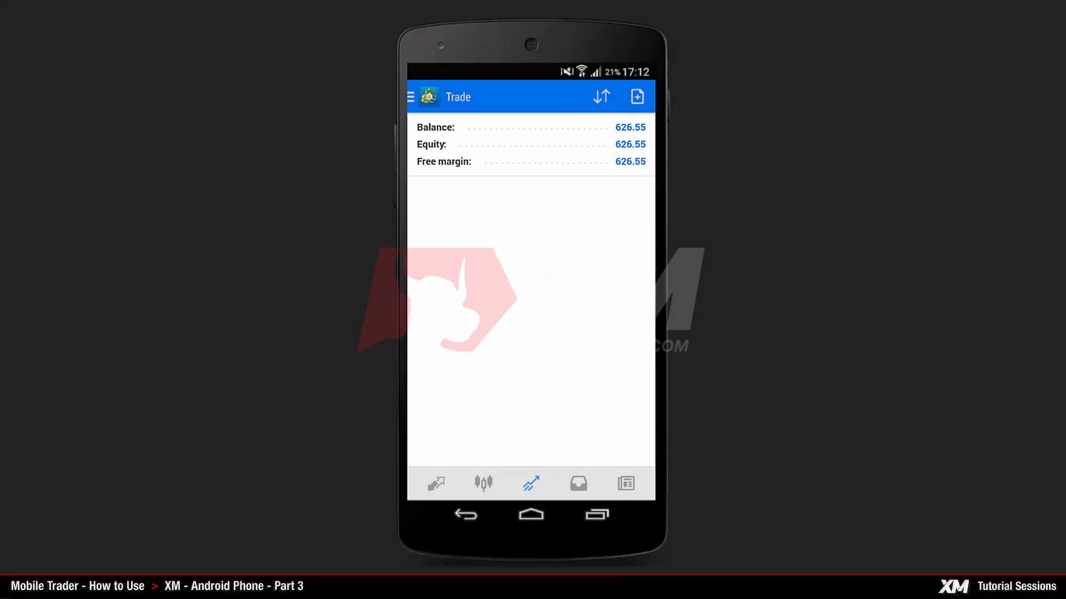
Step: Open History and filter the order list to EURUSD via the symbol dropdown
left_click(626, 483)
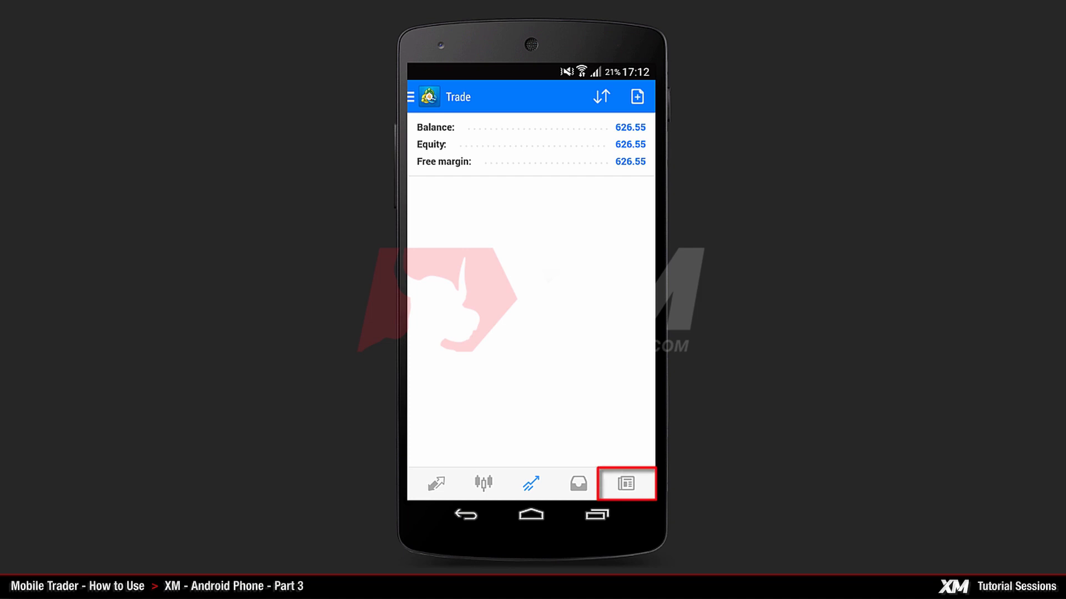
left_click(625, 483)
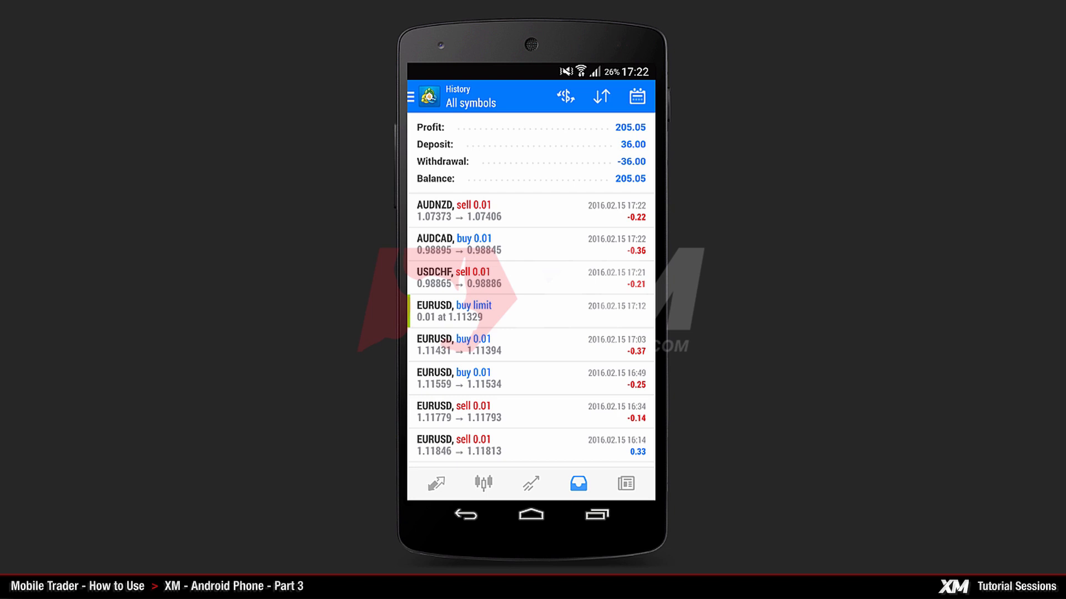
left_click(565, 97)
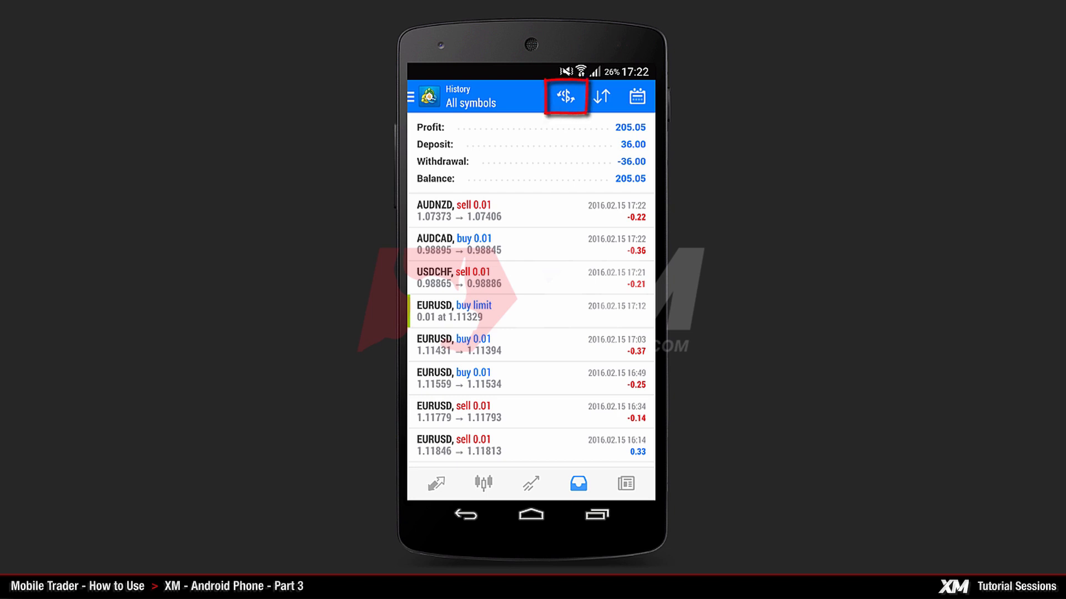
left_click(566, 97)
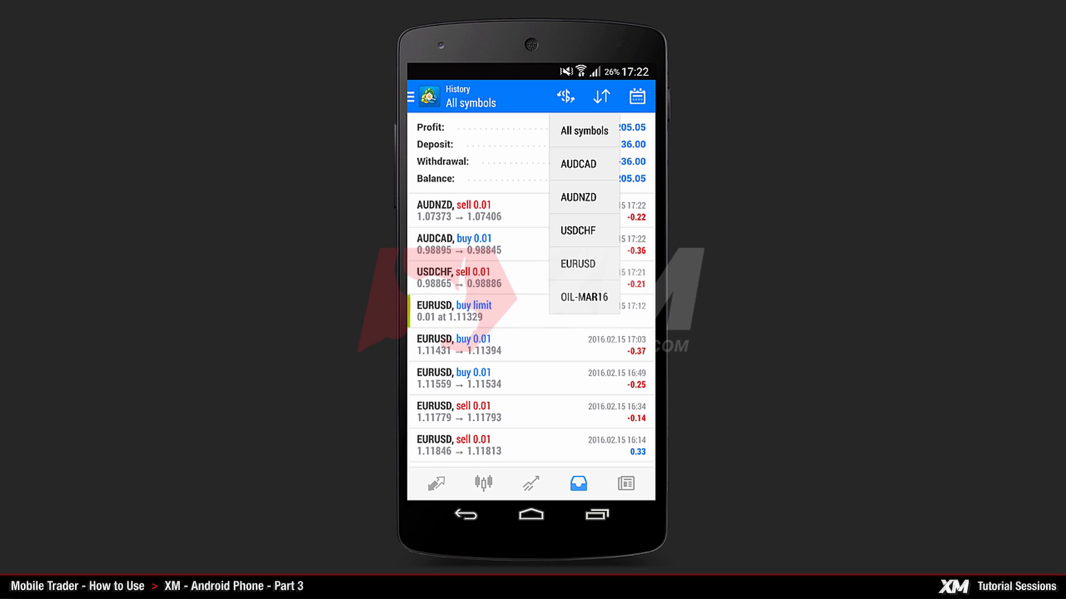
left_click(583, 263)
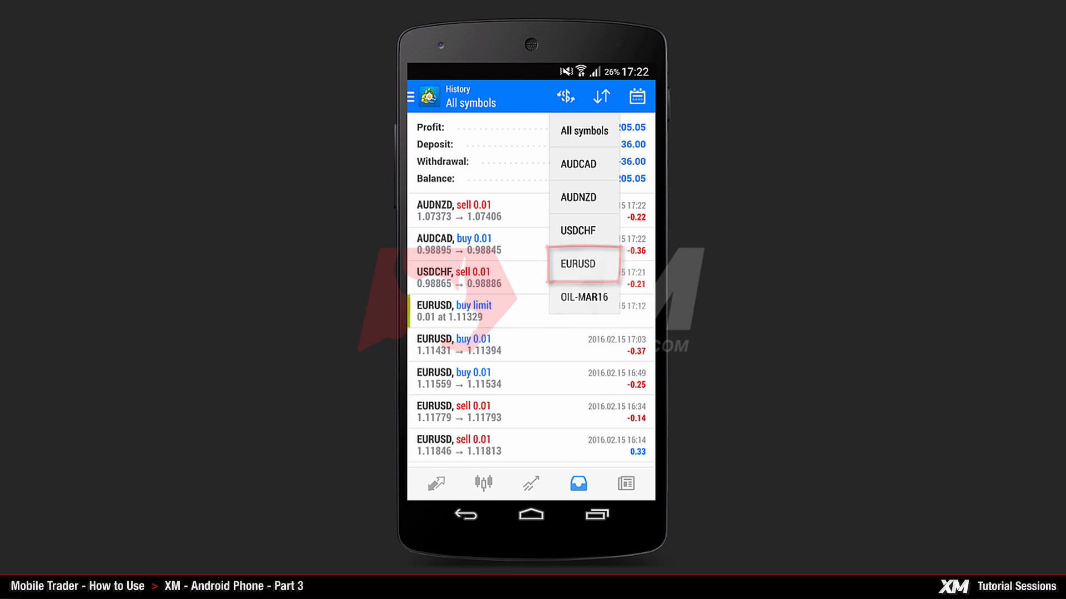
left_click(583, 264)
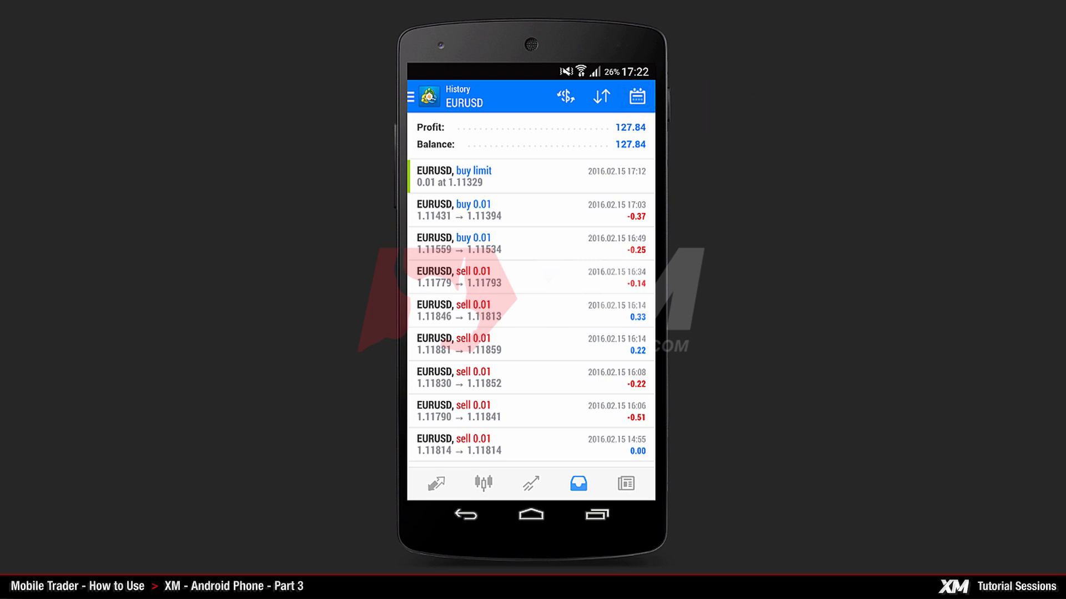
left_click(636, 96)
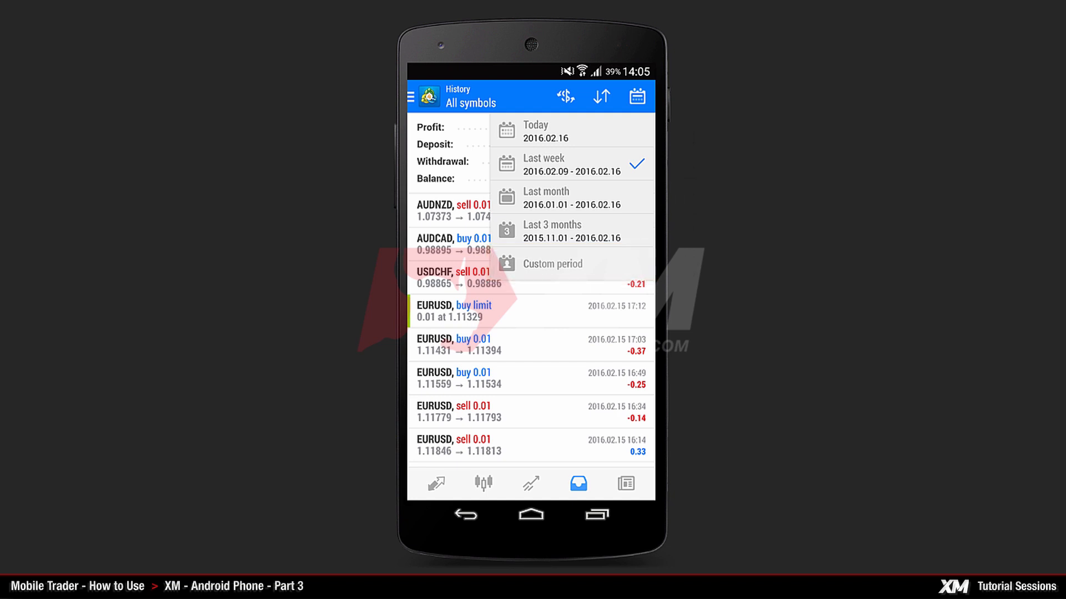
Step: Set a custom history period from 09 Feb 2016 to 17 Feb 2016
left_click(552, 264)
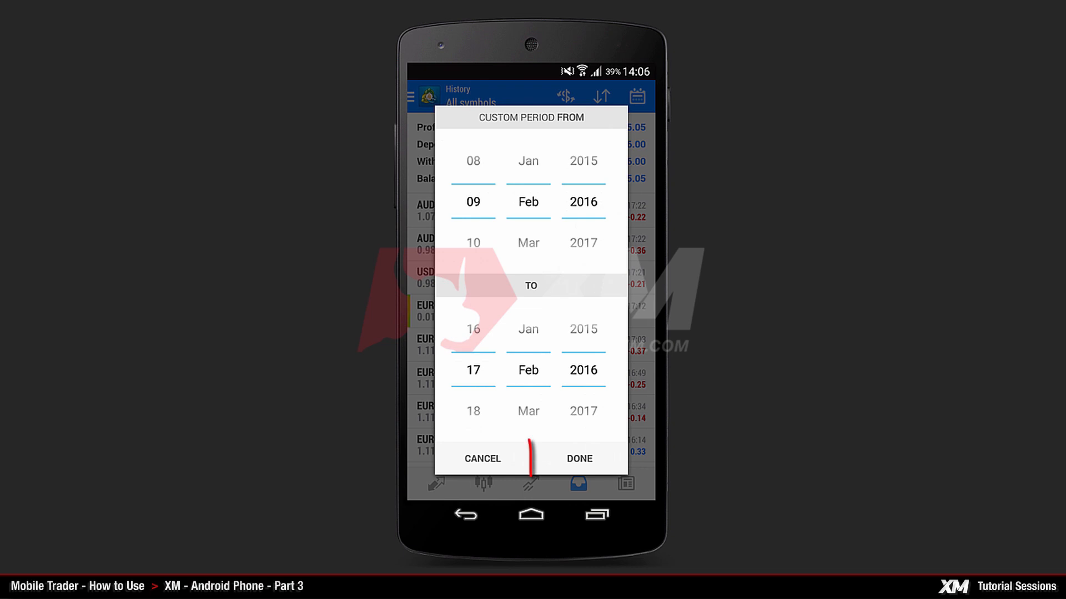
left_click(579, 458)
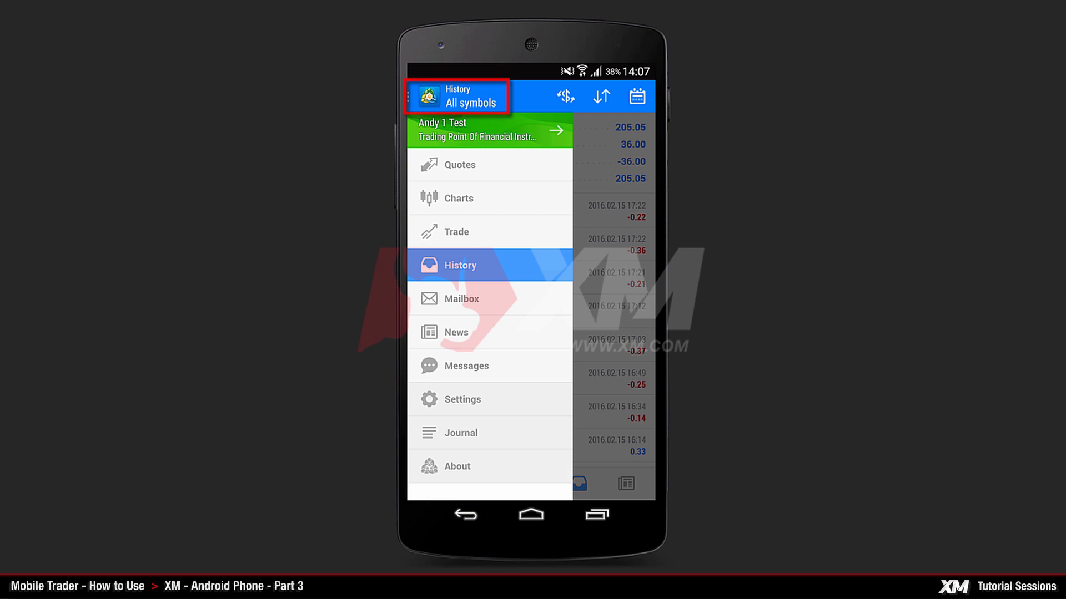
Step: Open the side menu and choose Settings to show quote and chart options
left_click(461, 399)
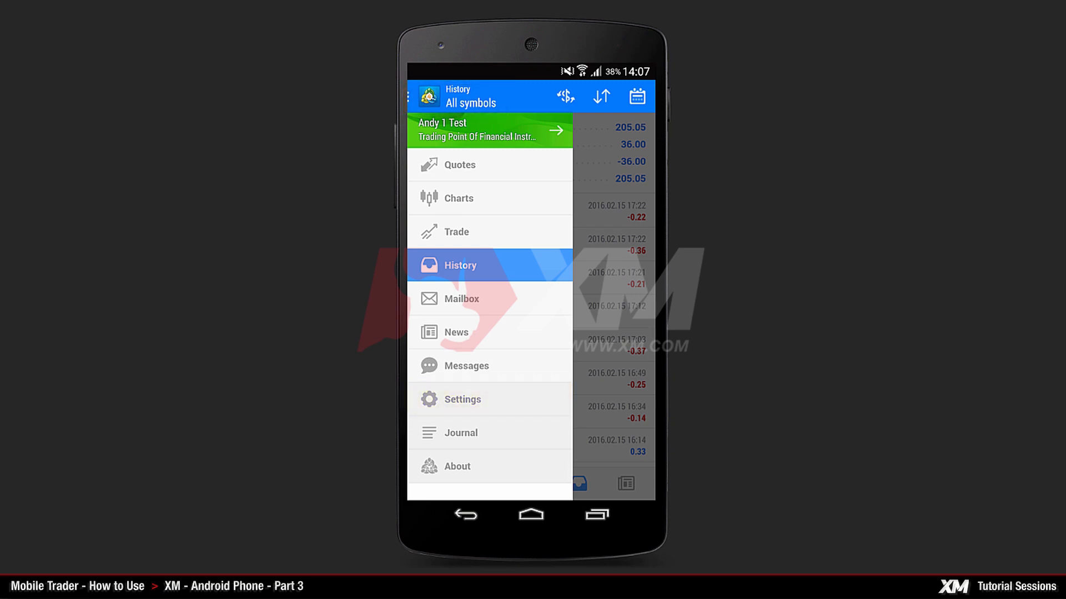
left_click(409, 96)
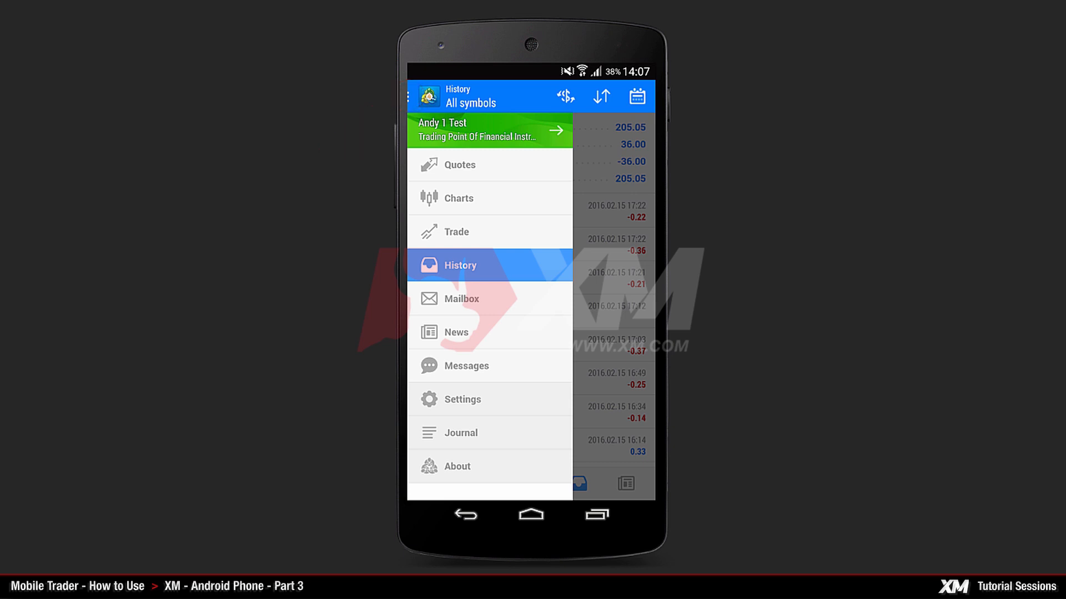
left_click(461, 399)
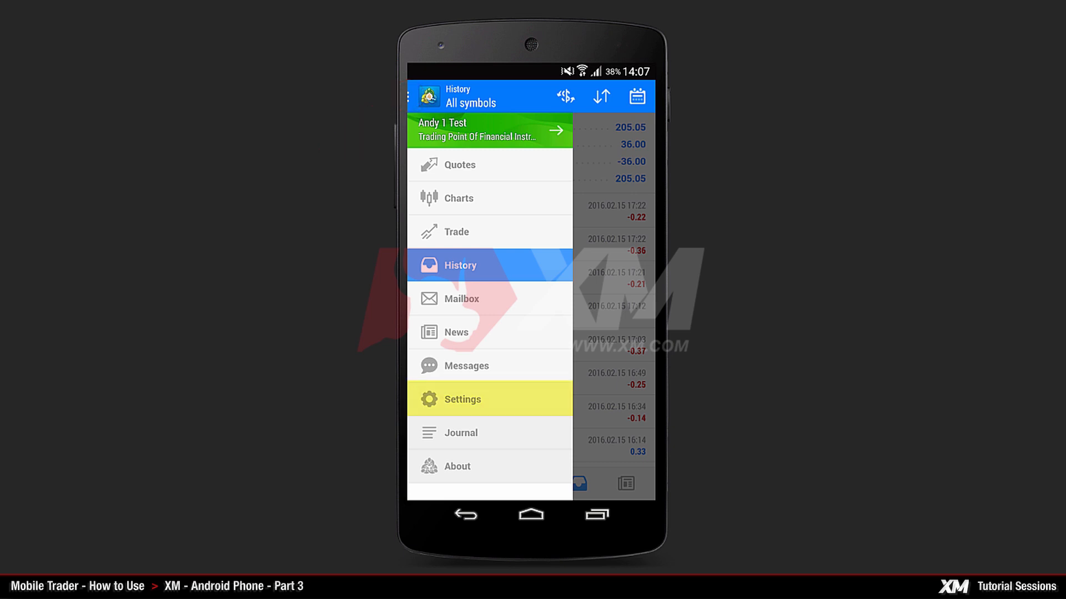
left_click(461, 399)
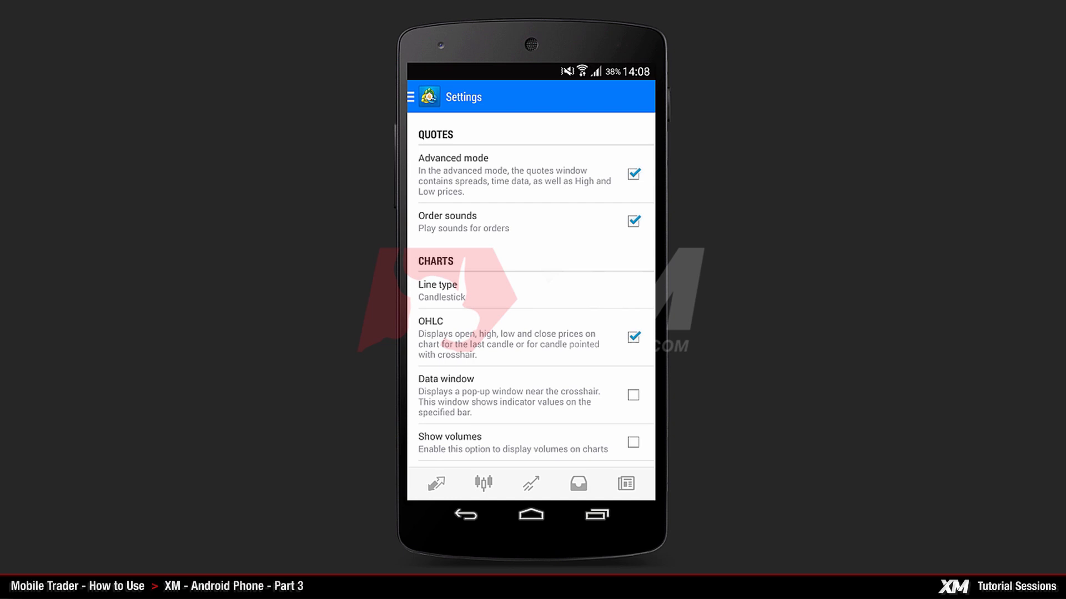
Step: Turn off the OHLC price readout and turn on volume bars for the EURUSD chart
left_click(532, 337)
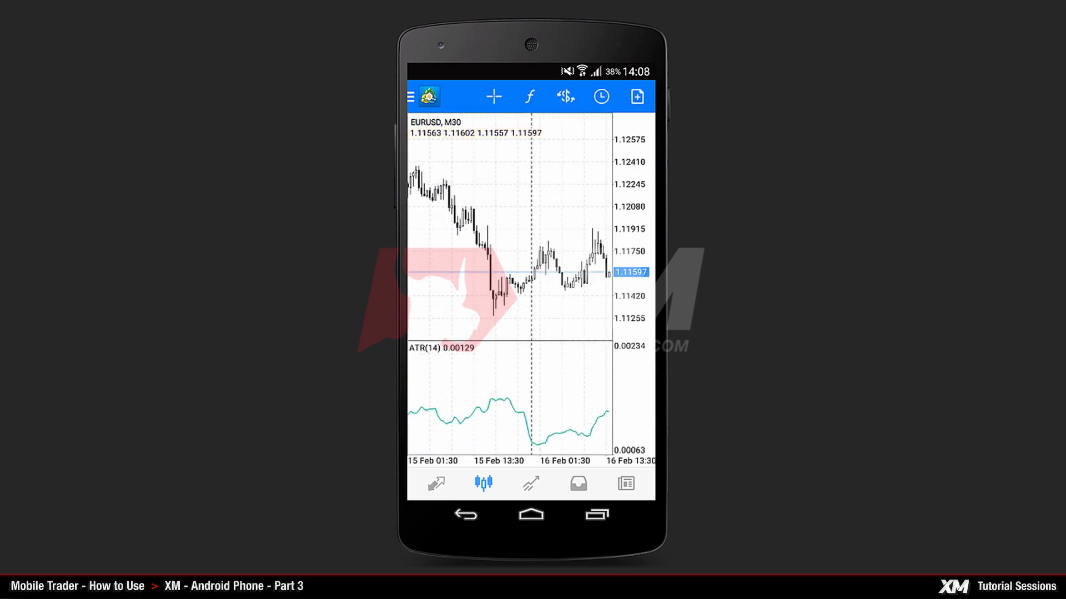
left_click(410, 96)
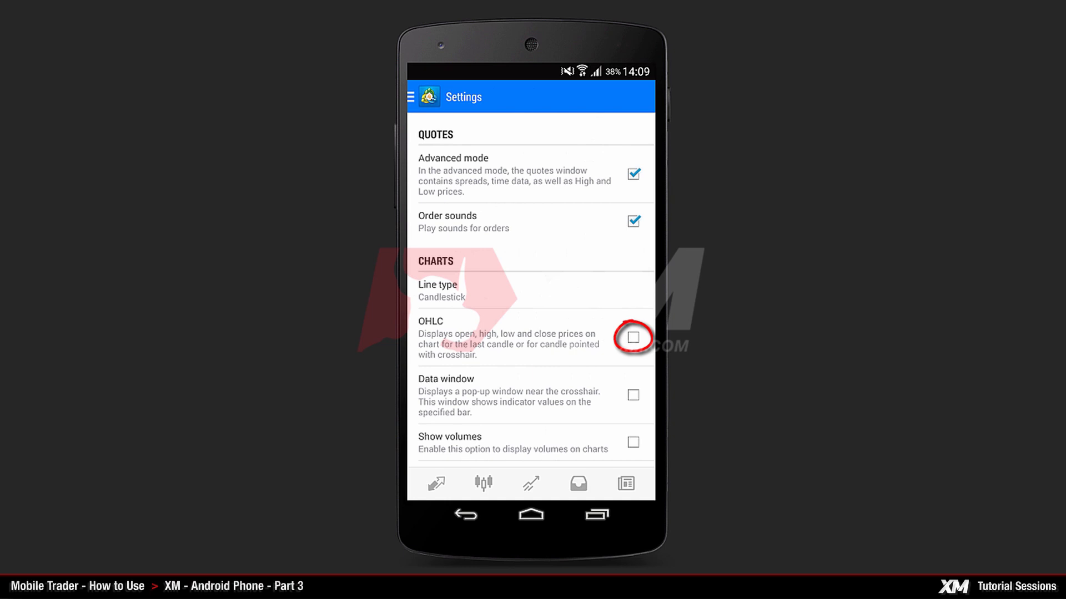
left_click(483, 484)
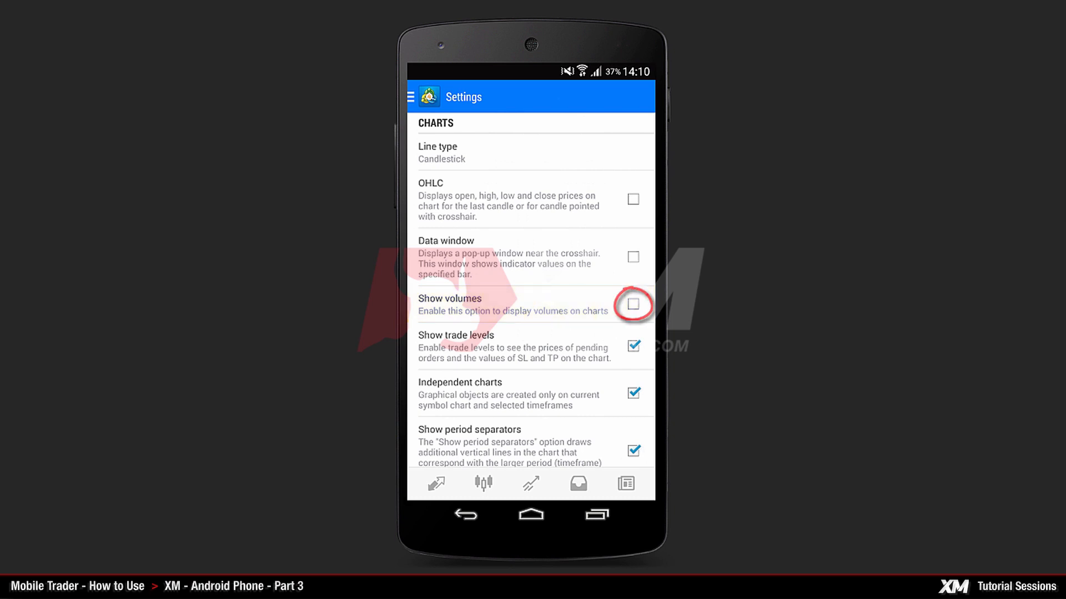
left_click(633, 305)
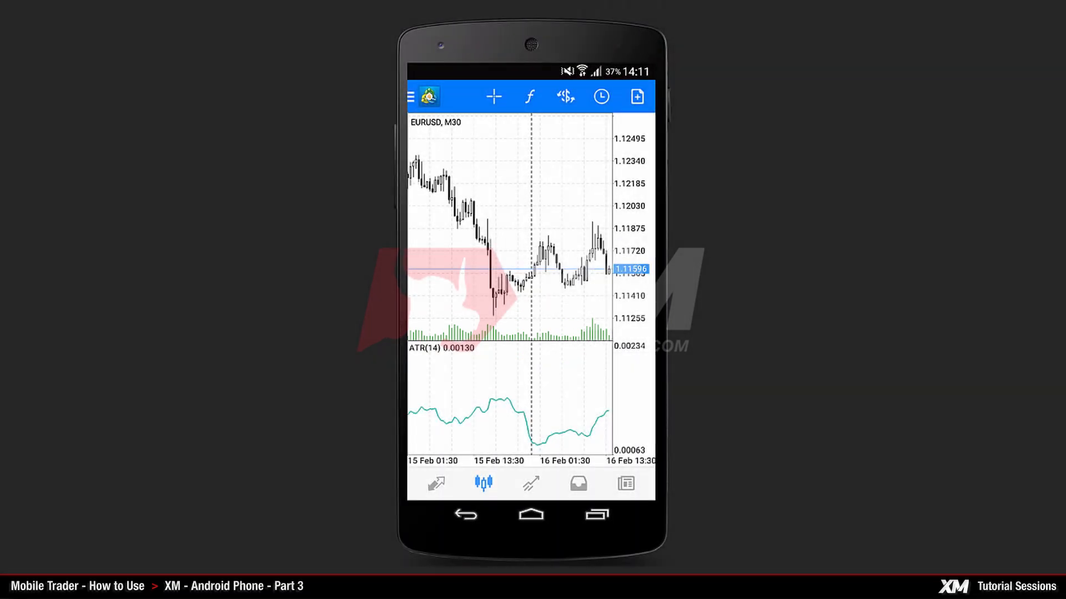
Step: Switch to the Trade screen listing the open EURUSD sell 0.01 position
left_click(410, 96)
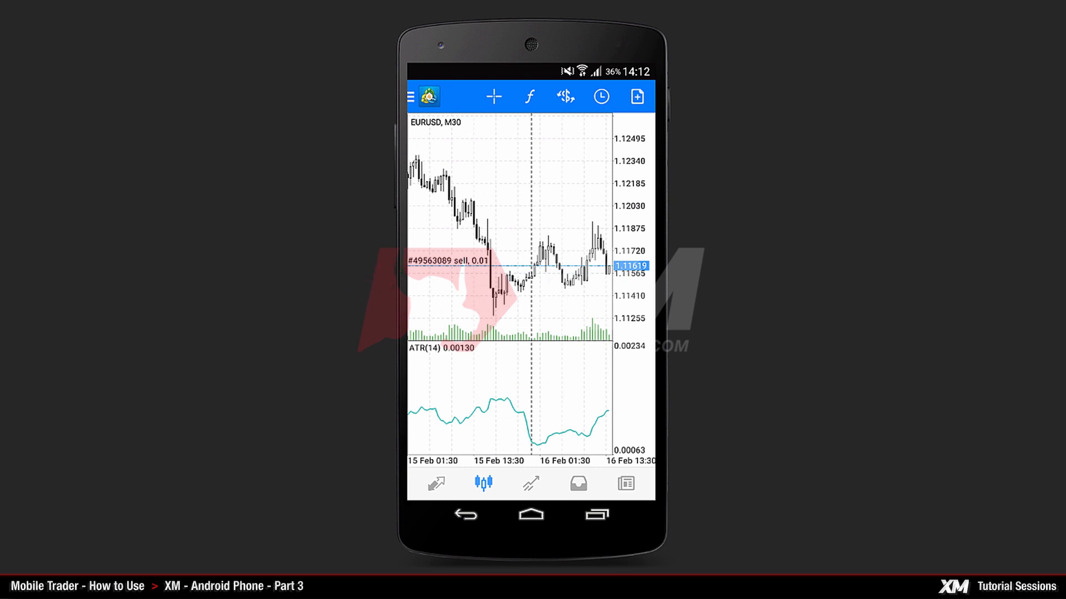
left_click(409, 96)
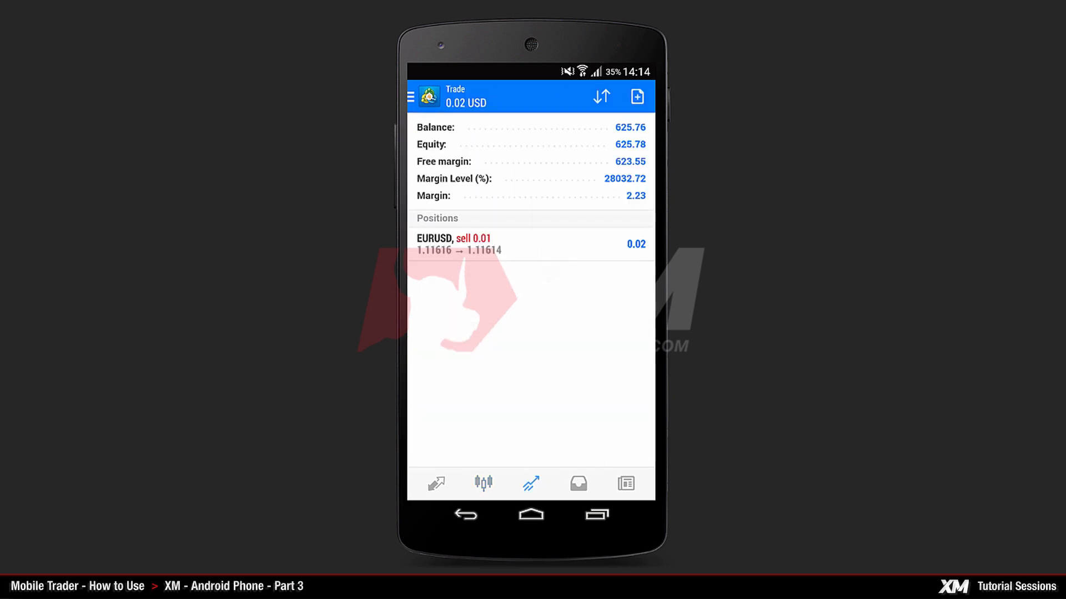
Step: Close part of the EURUSD sell at market with a loss, leaving 0.50 open
left_click(530, 243)
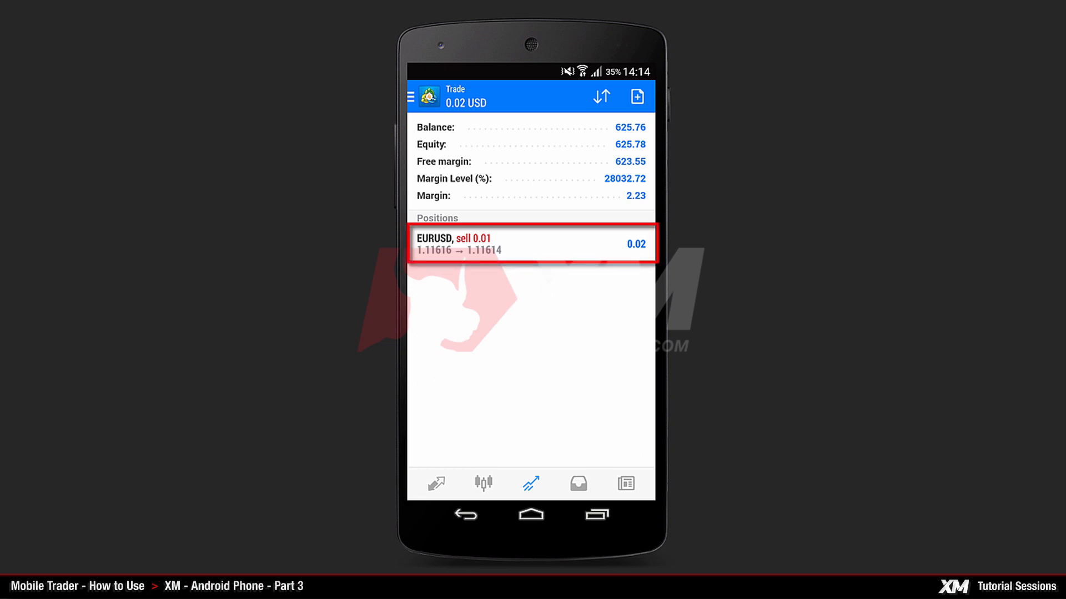
left_click(532, 243)
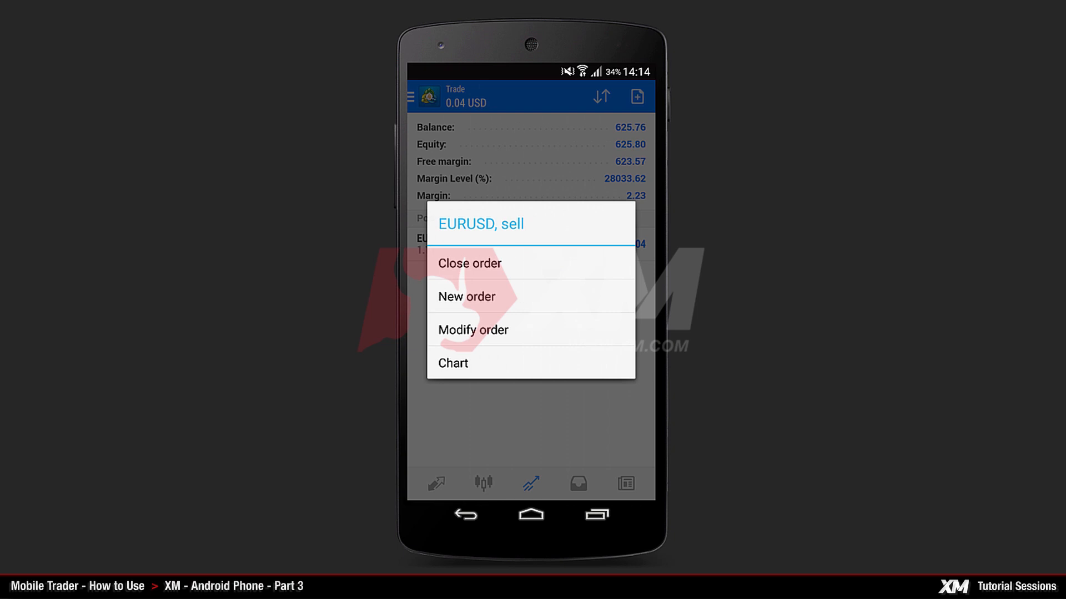
left_click(469, 263)
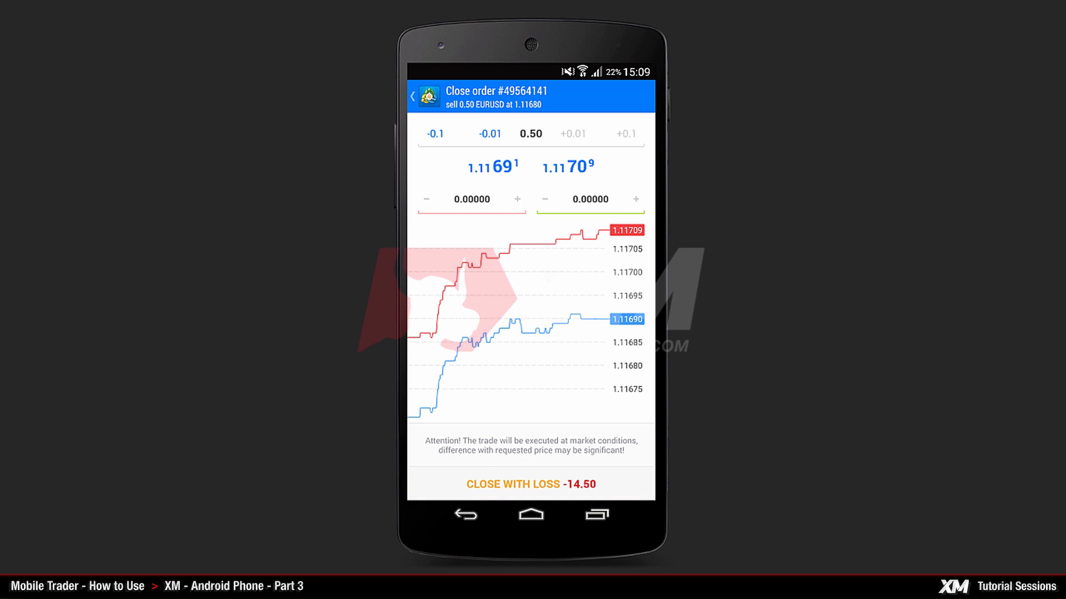
left_click(532, 484)
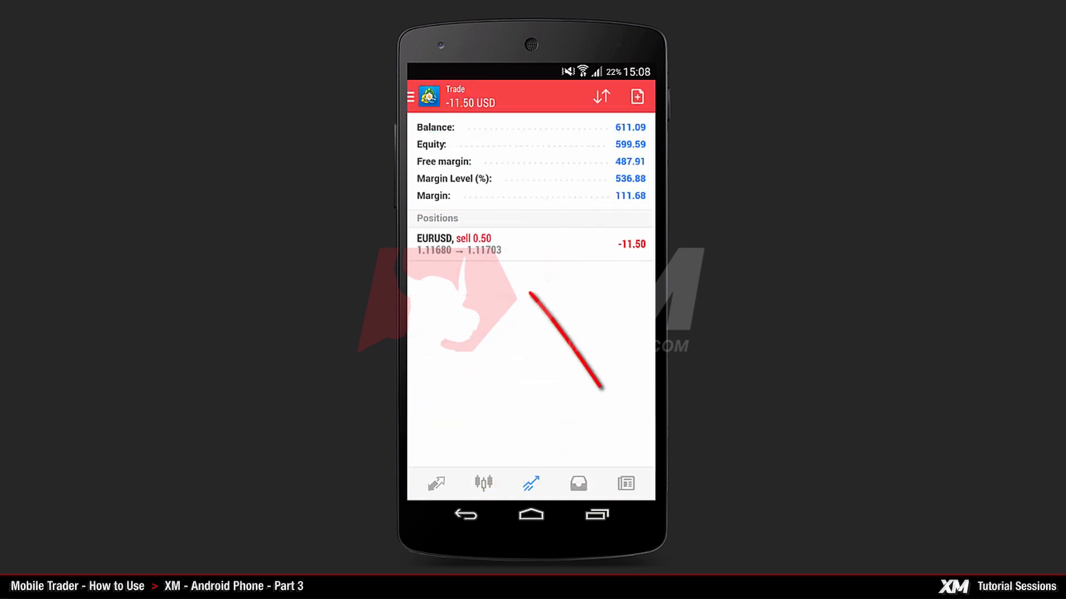
left_click(530, 243)
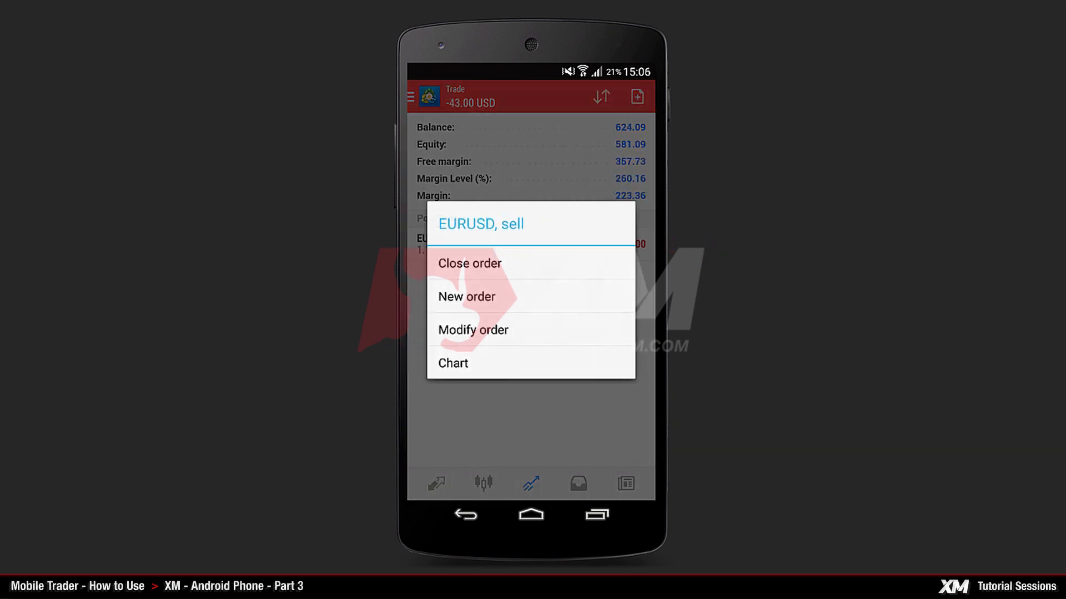
Step: Close the remaining EURUSD sell 0.50 at market and dismiss the confirmation
left_click(469, 263)
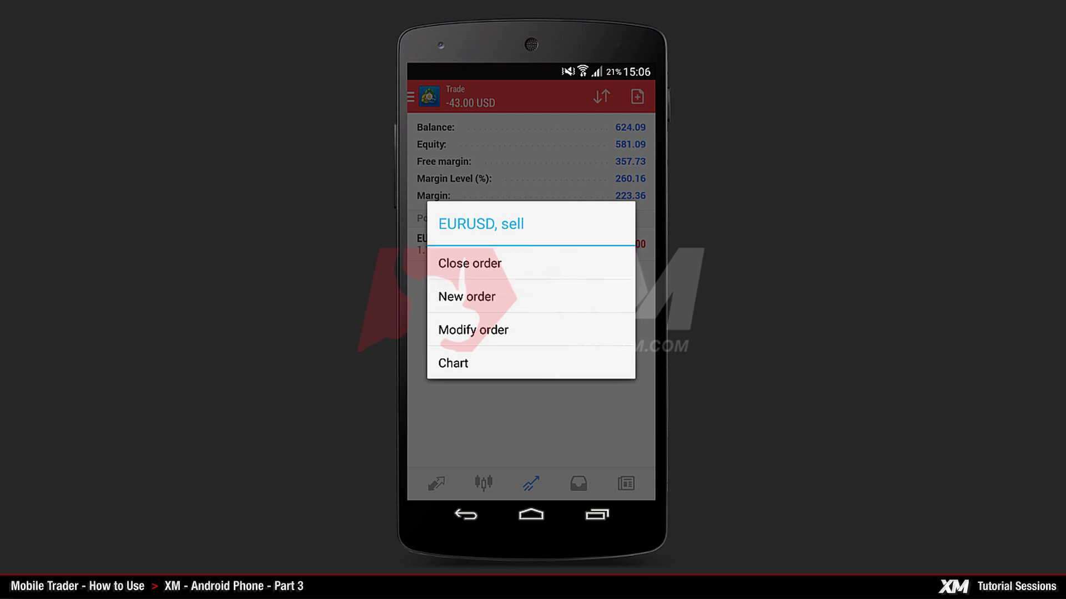
left_click(469, 263)
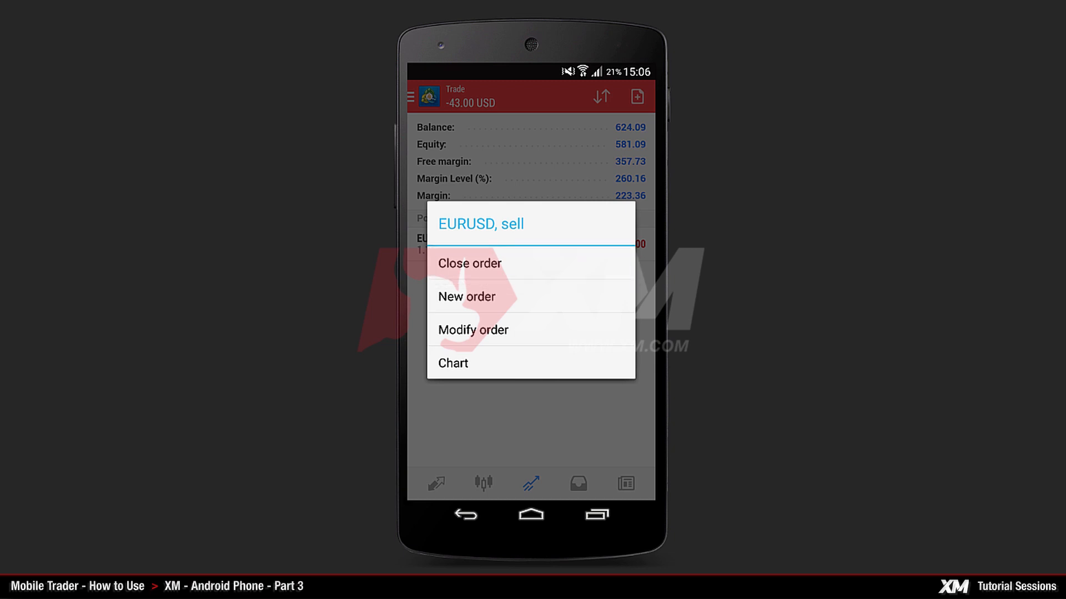
left_click(469, 263)
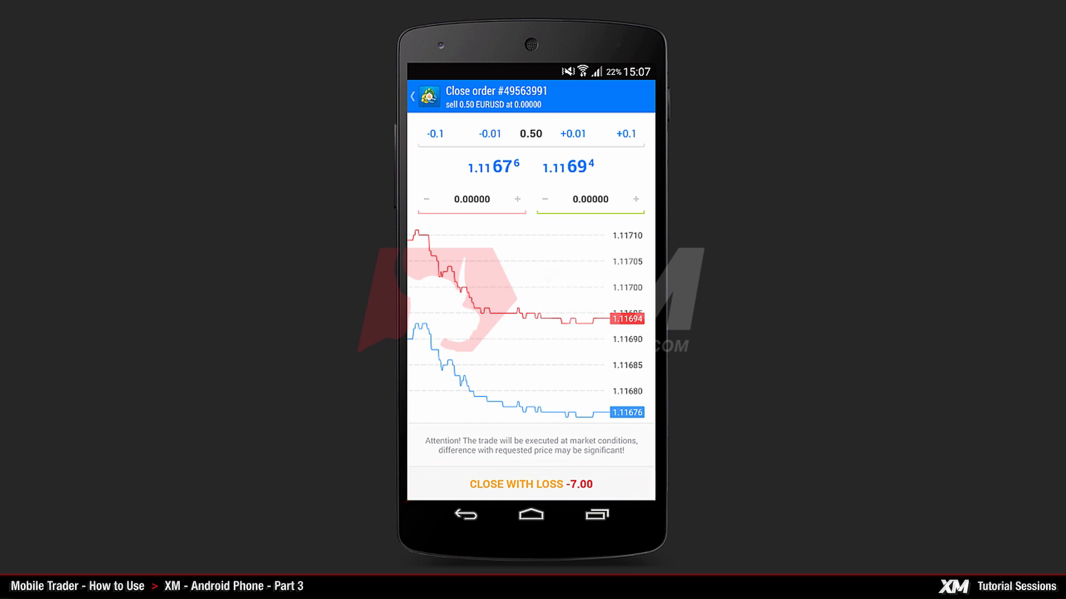
left_click(530, 484)
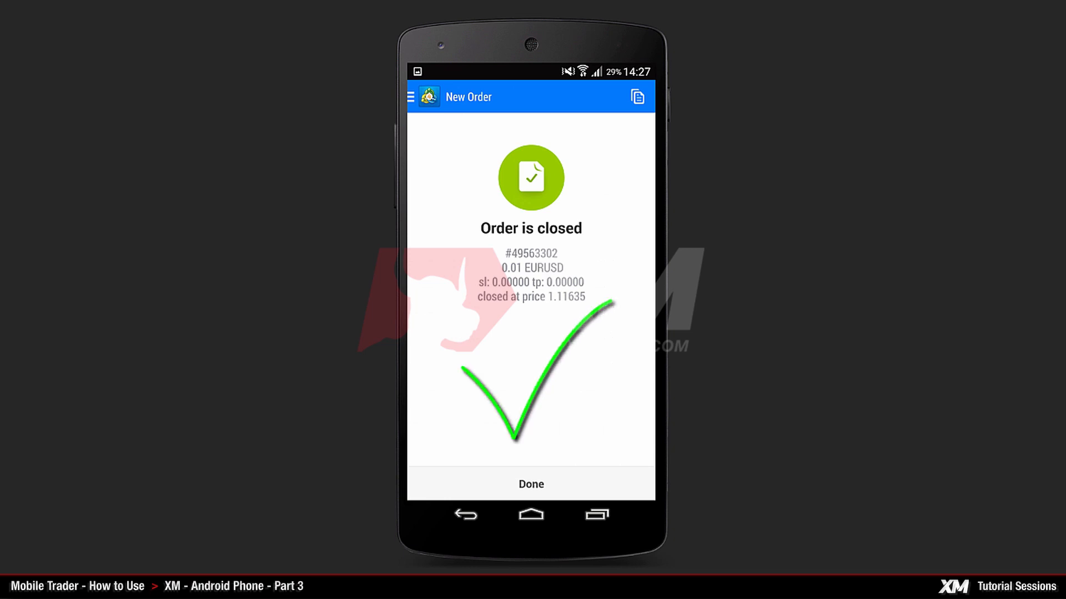
left_click(531, 484)
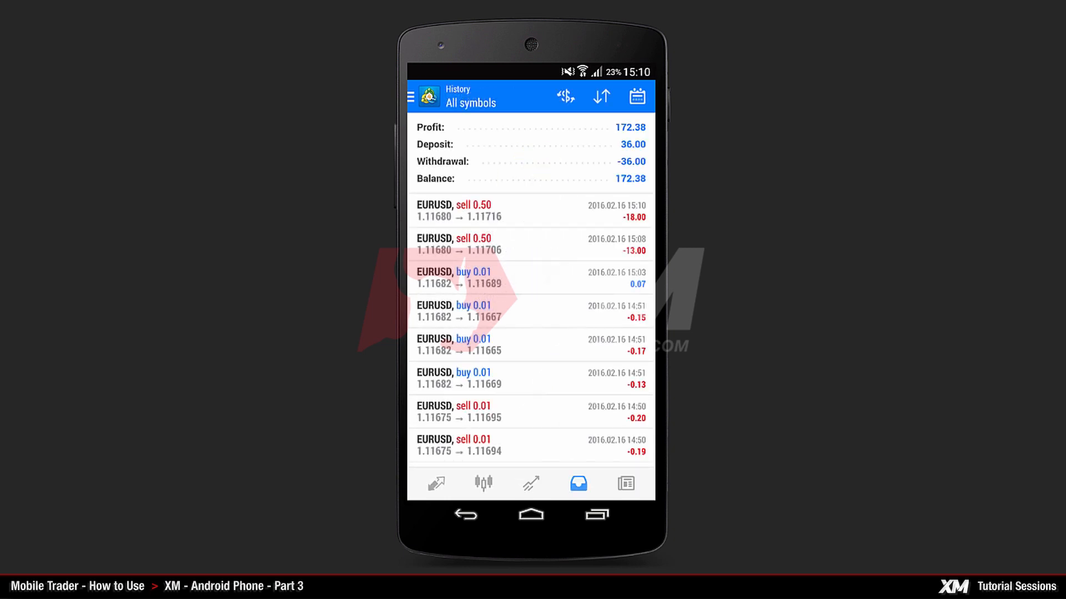